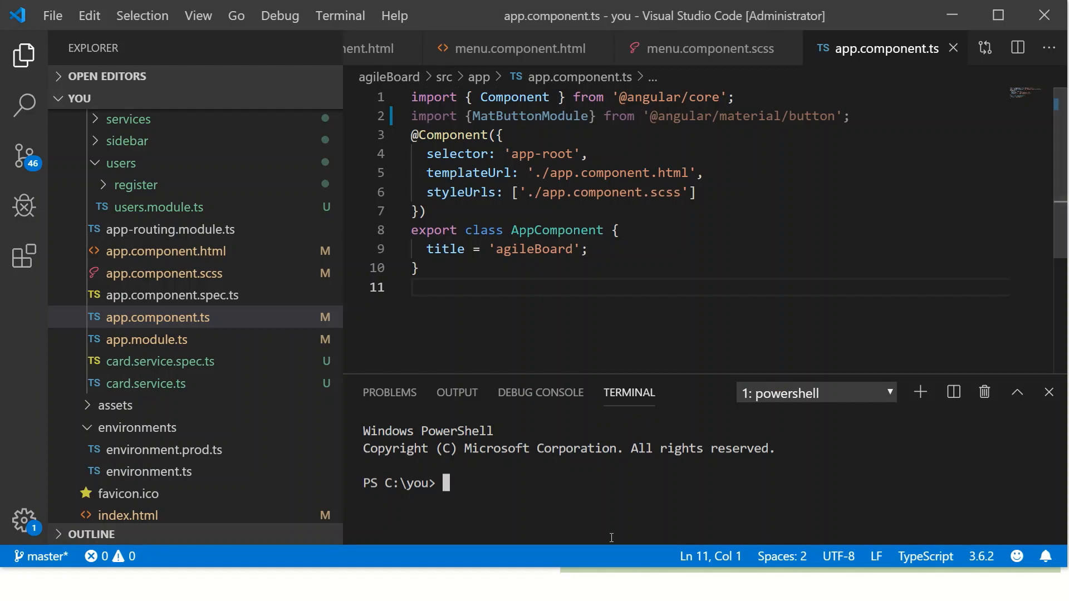
mouse_move(577, 486)
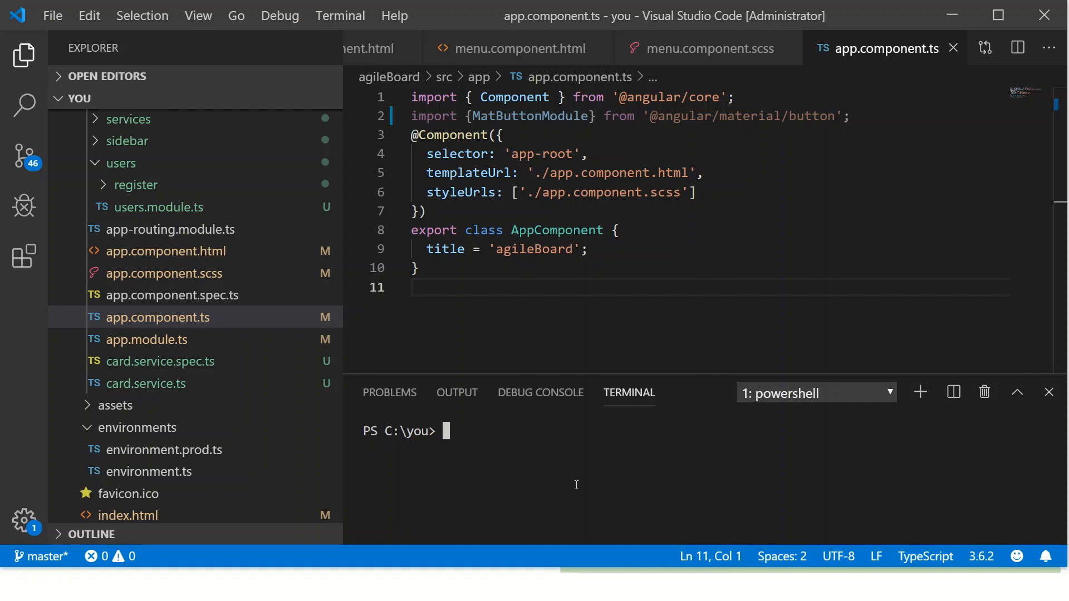
Step: Run ng test from the home folder, which fails to find an Angular project definition
type("ng")
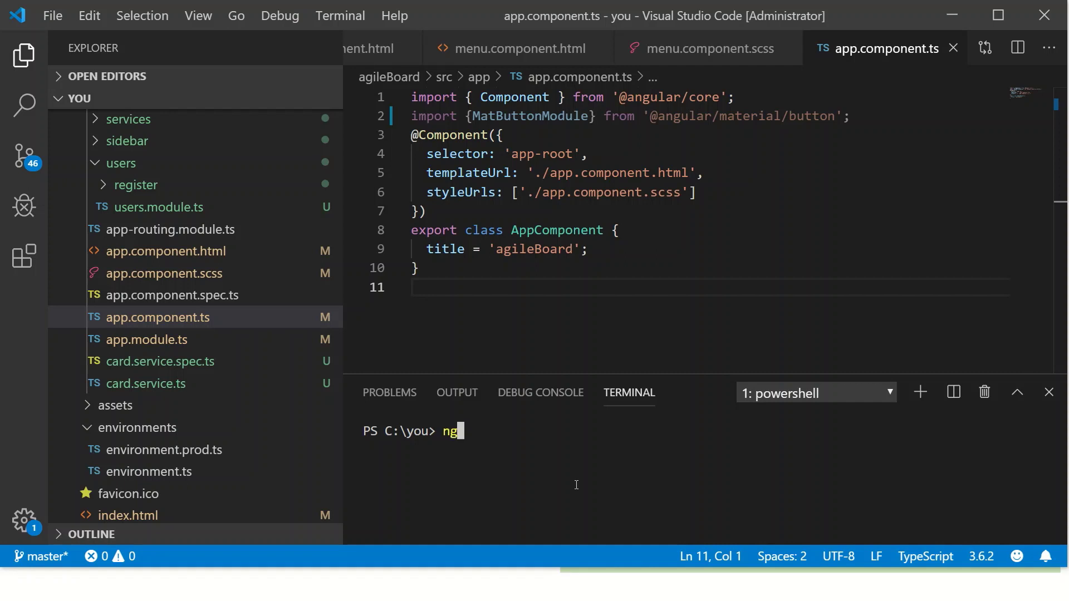
type("test")
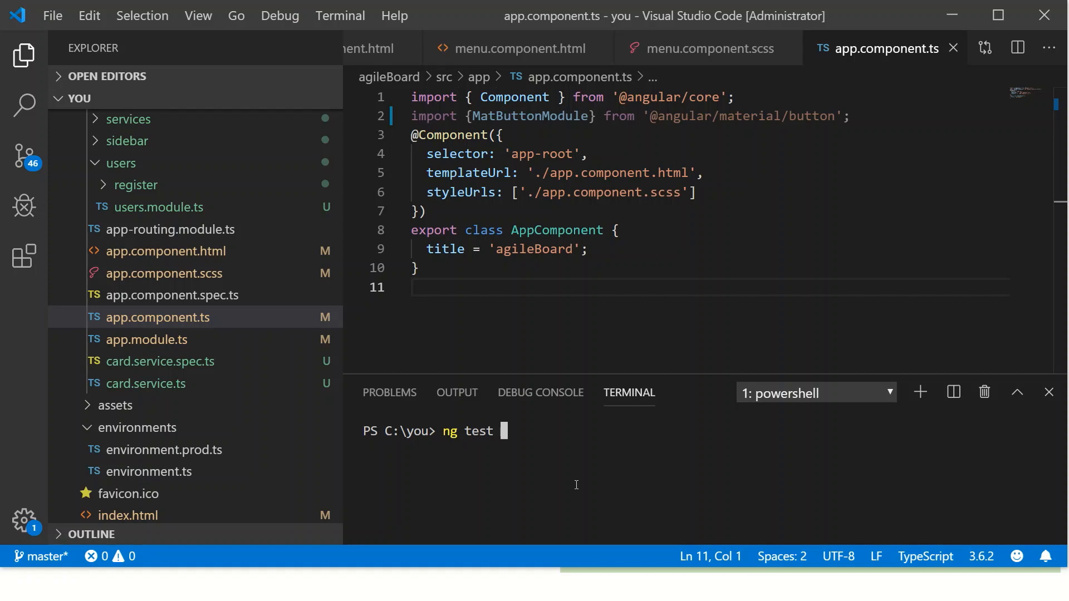
key("Enter")
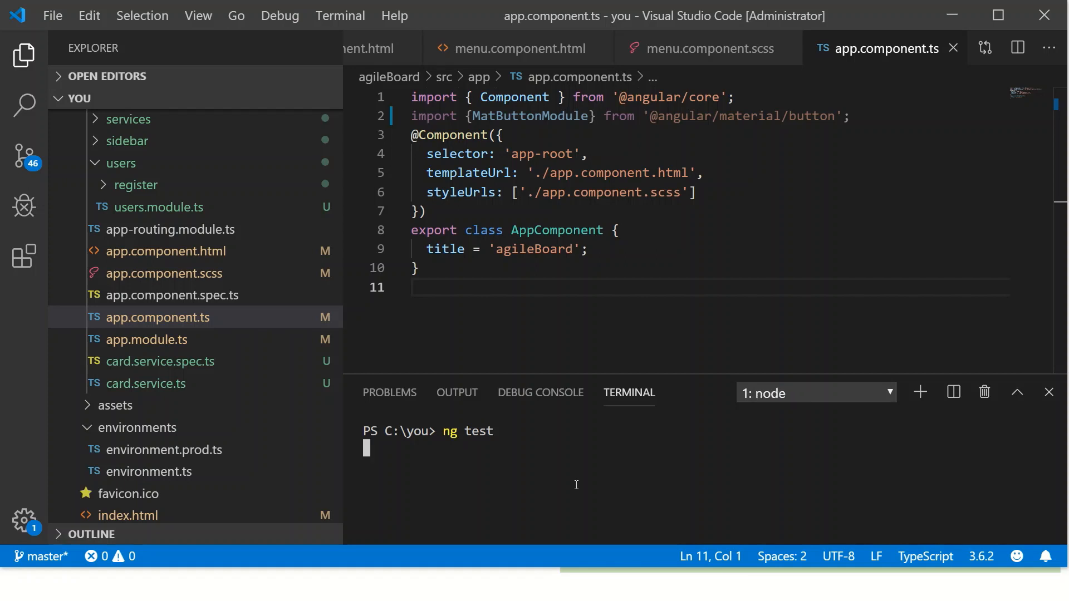
key("Enter")
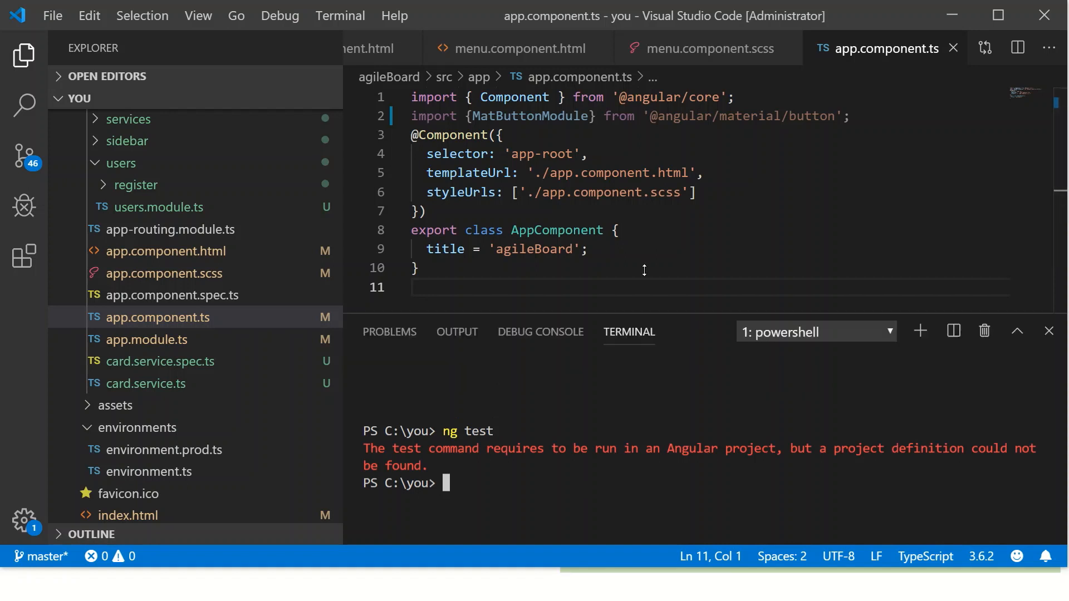
Step: Change into the agileBoard folder and start ng test there
type("cd")
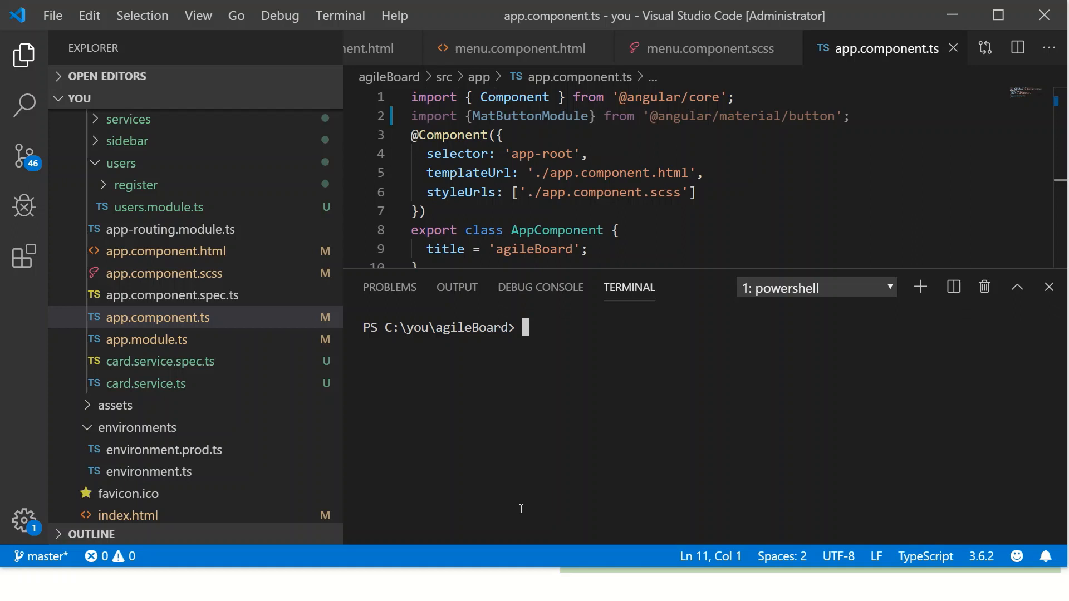
type("ng test")
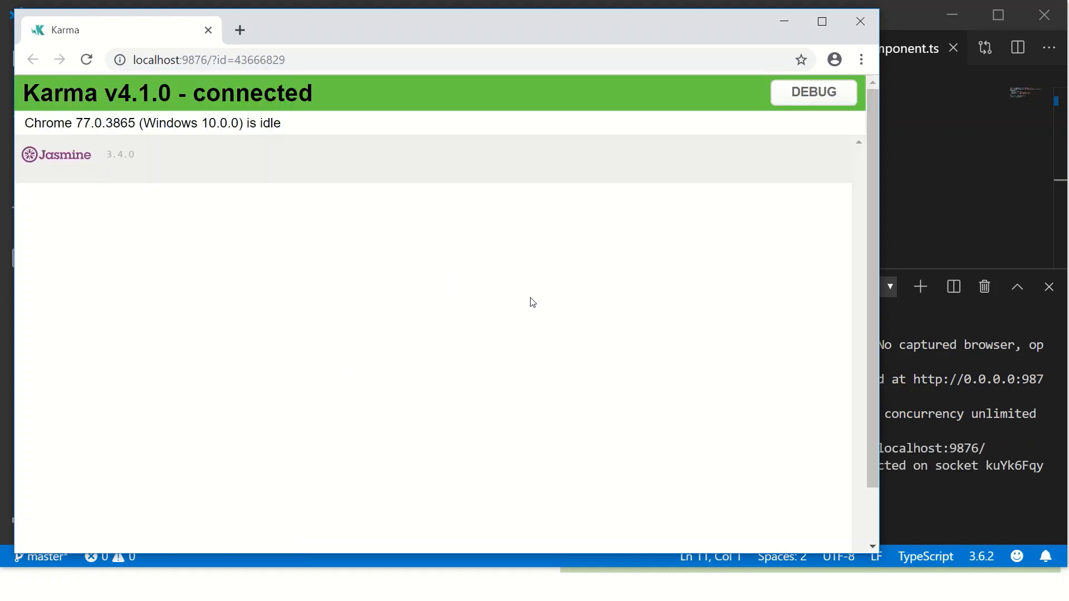
mouse_move(396, 301)
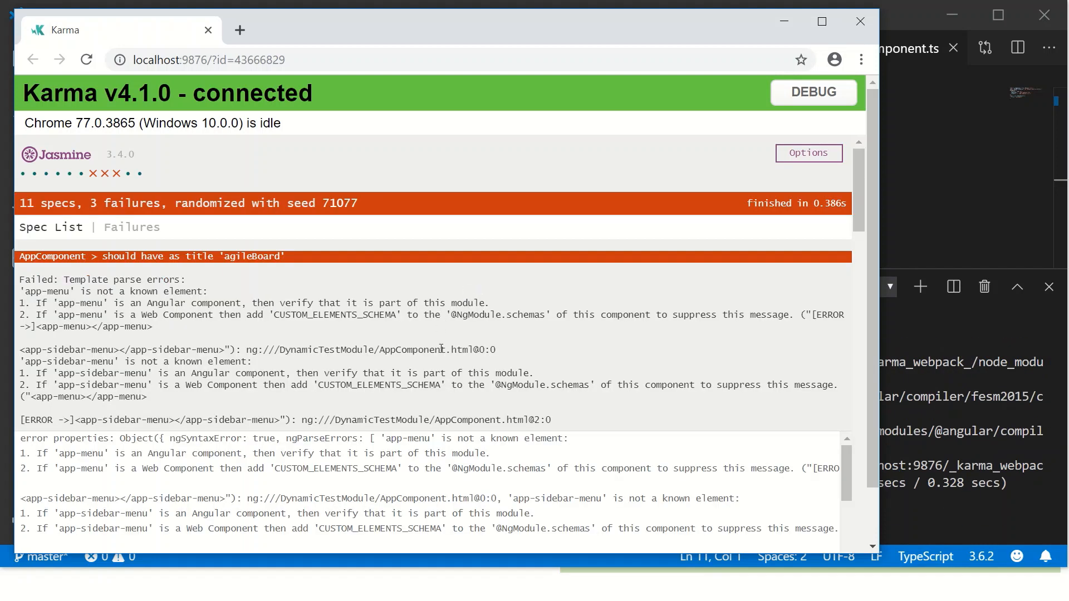
Step: Scroll through the Karma Jasmine failure details: 11 specs, 3 failures
scroll("down", 3)
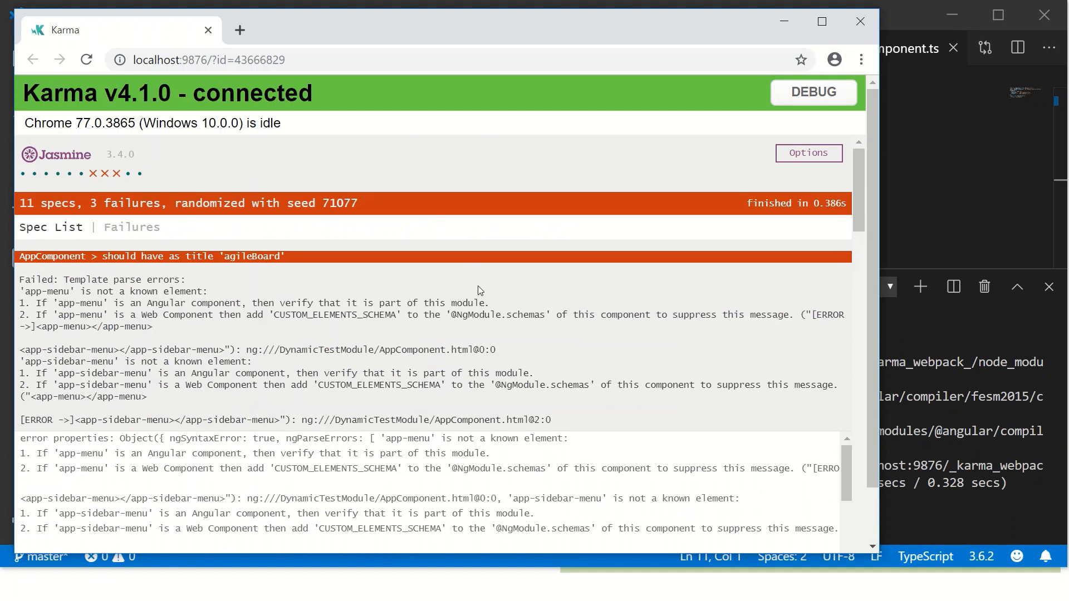
mouse_move(100, 178)
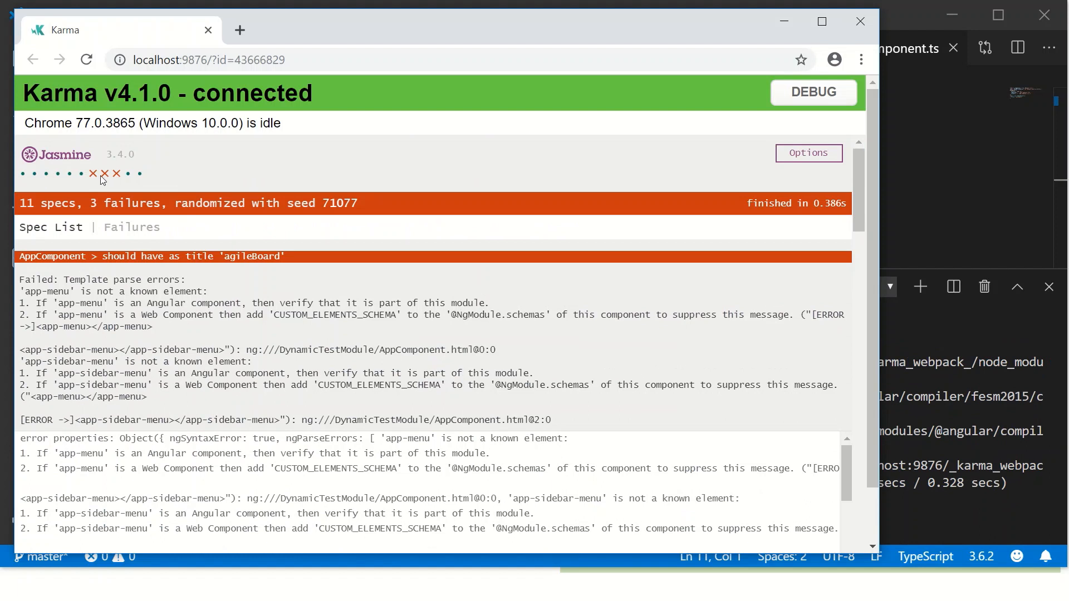
mouse_move(89, 174)
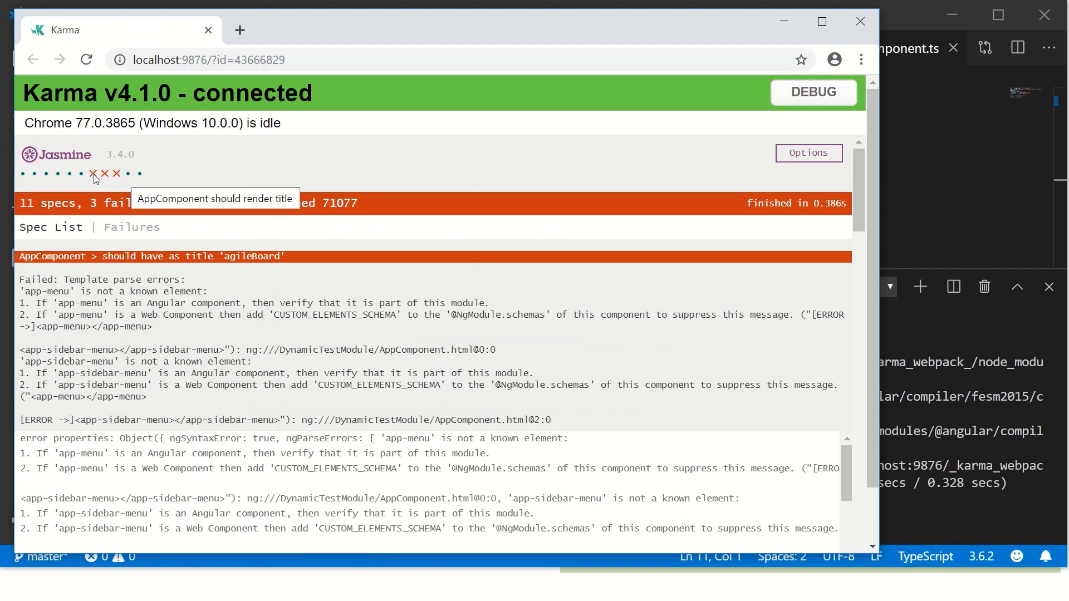
mouse_move(142, 238)
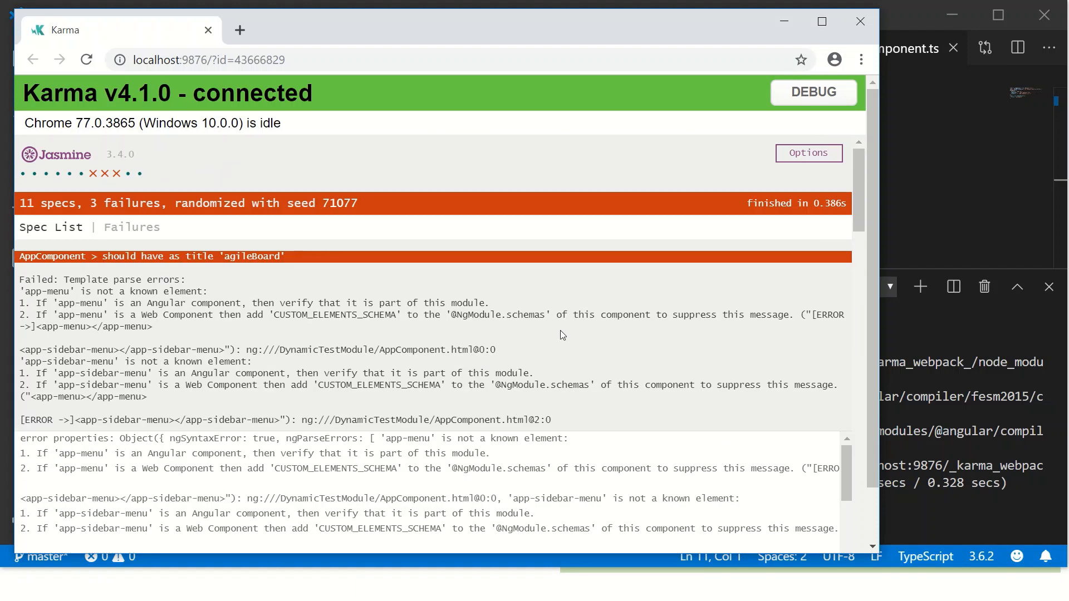
mouse_move(809, 363)
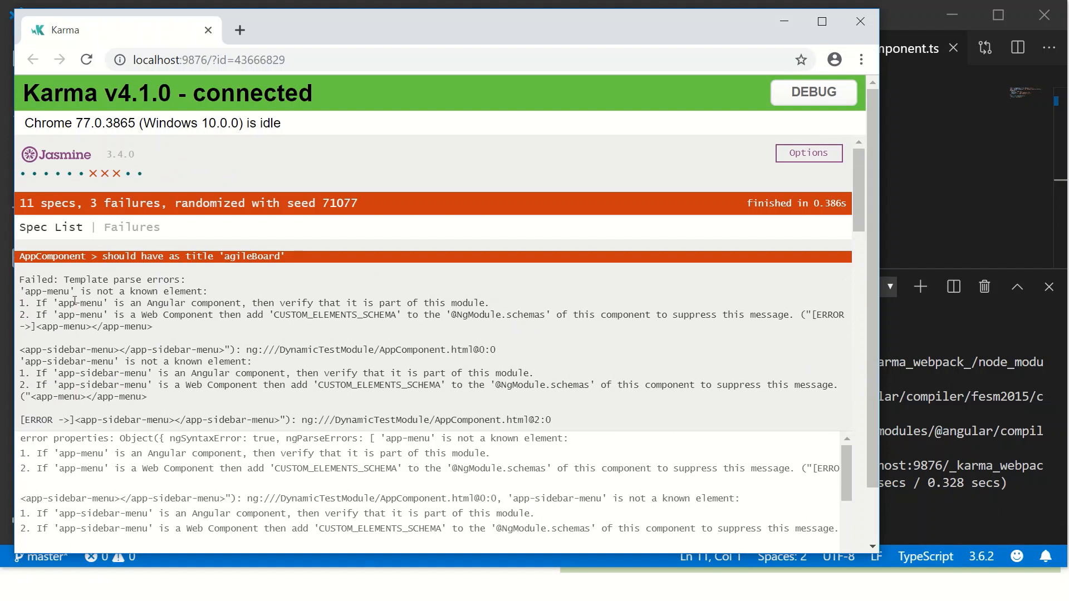
mouse_move(134, 292)
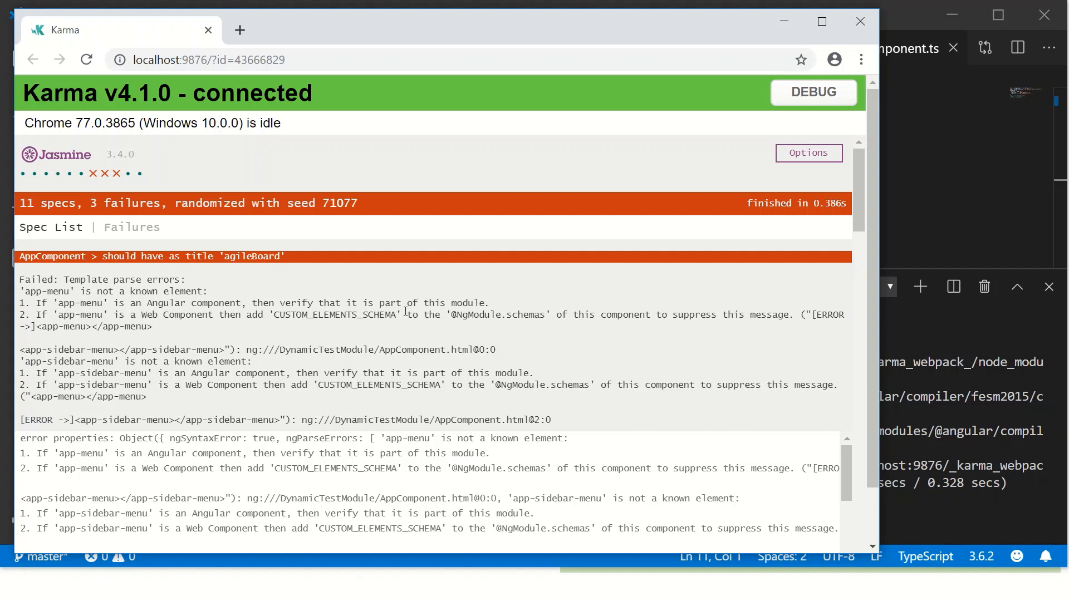
mouse_move(463, 325)
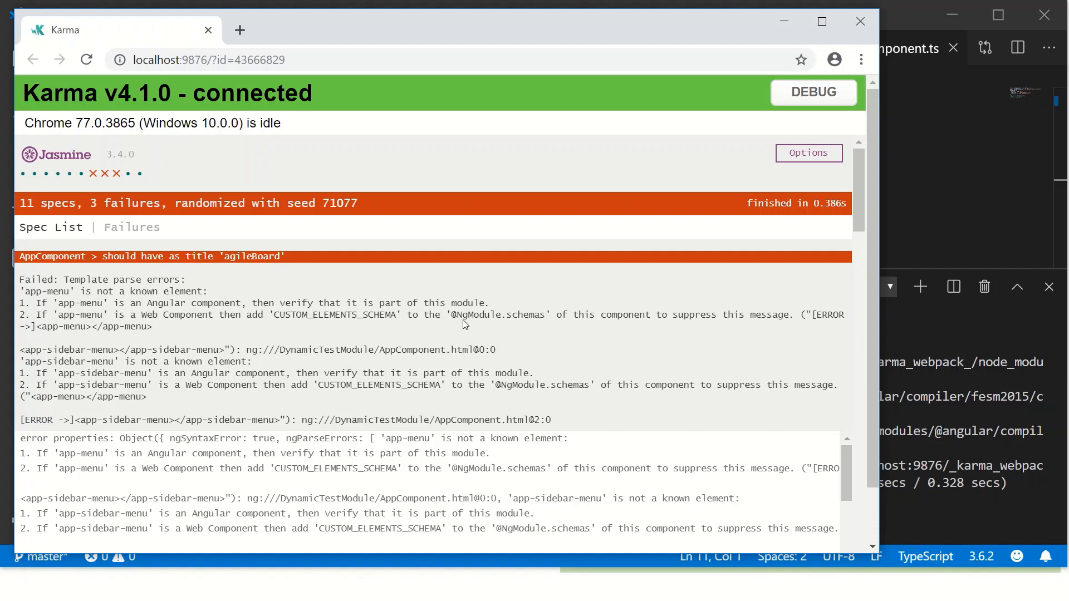
mouse_move(477, 345)
type("t")
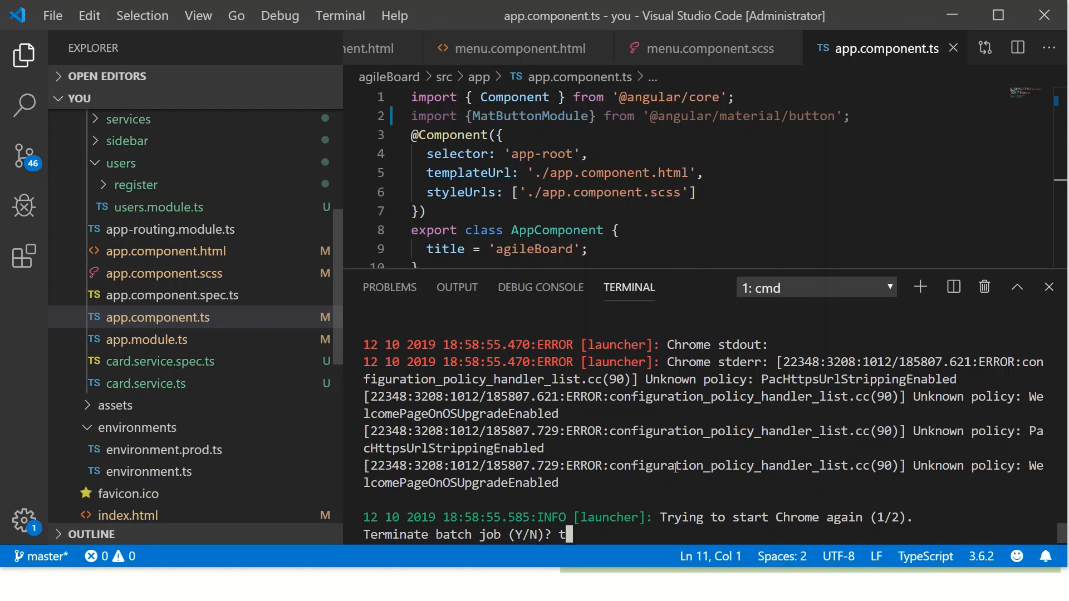
Step: Confirm terminating the test batch job with y and scroll the Explorer down
type("y")
type("ng test")
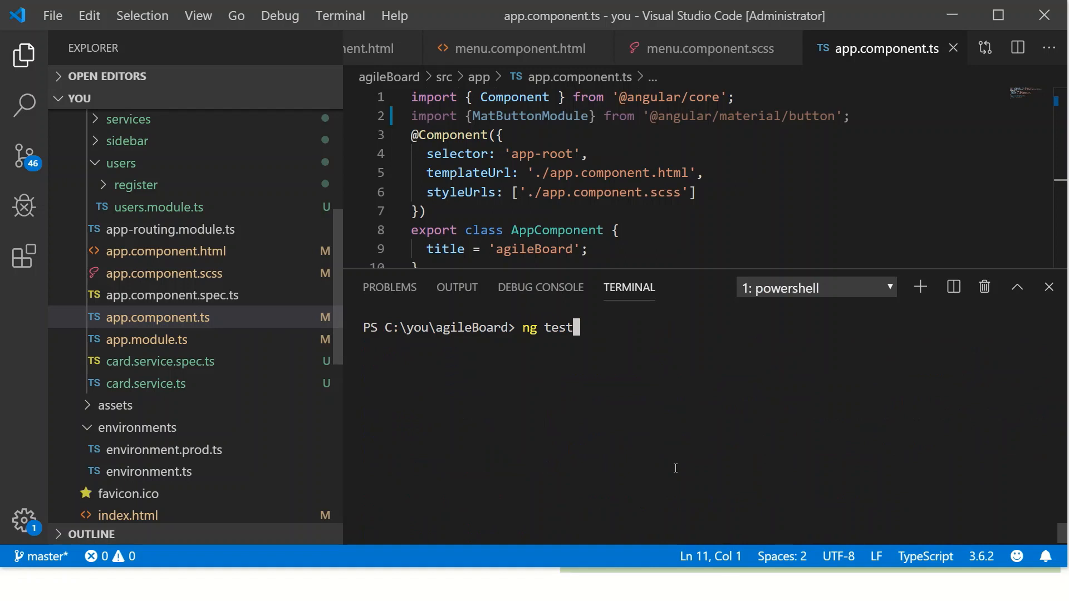
scroll("down", 3)
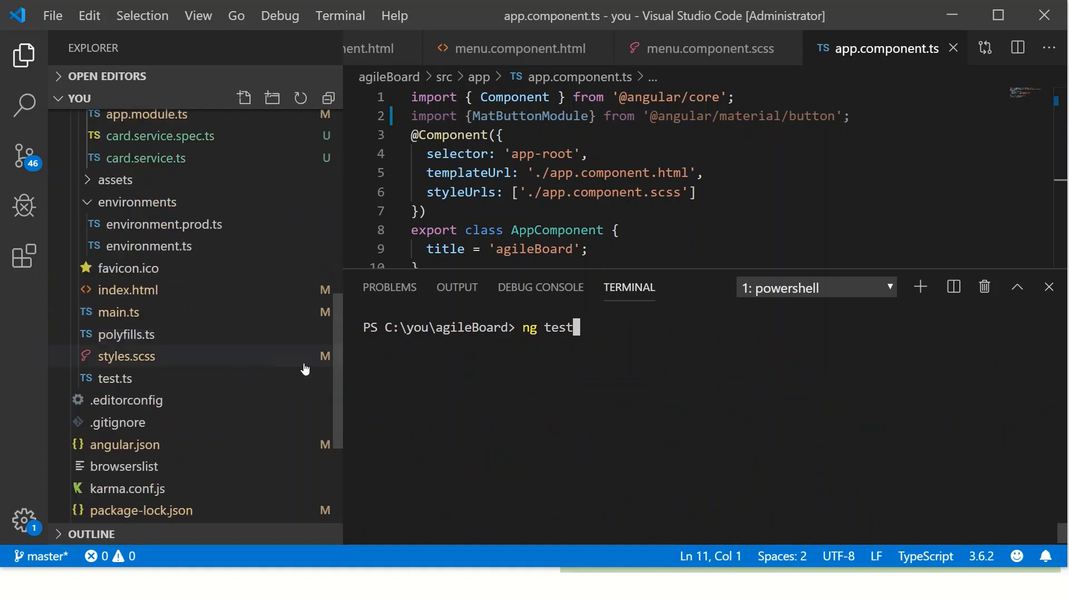
scroll("down", 3)
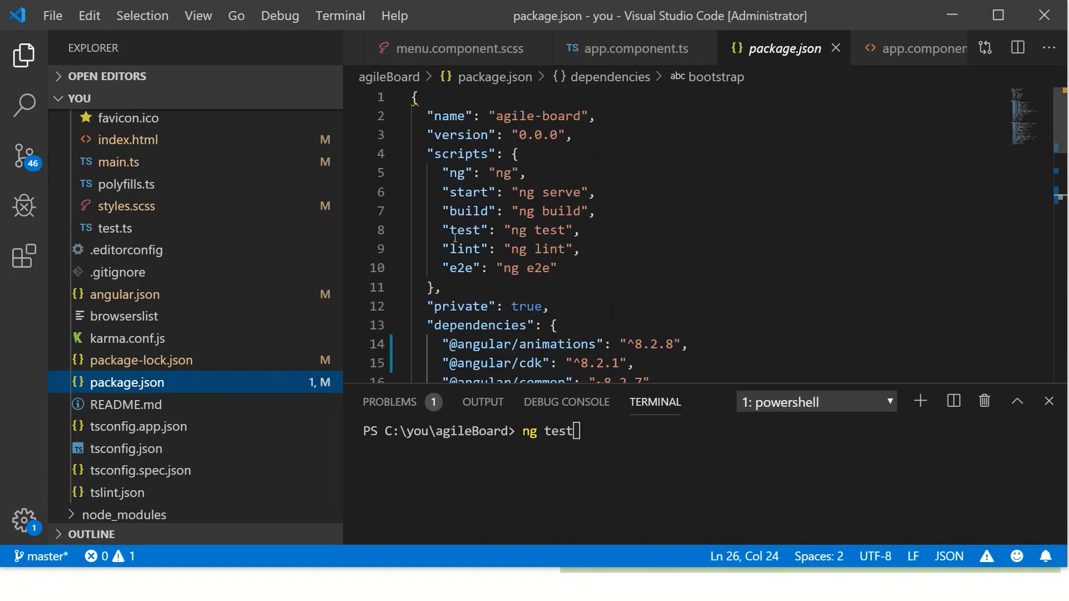
Step: Run the package.json test script via npm run test, reporting 3 failed and 8 successful specs
left_click(579, 250)
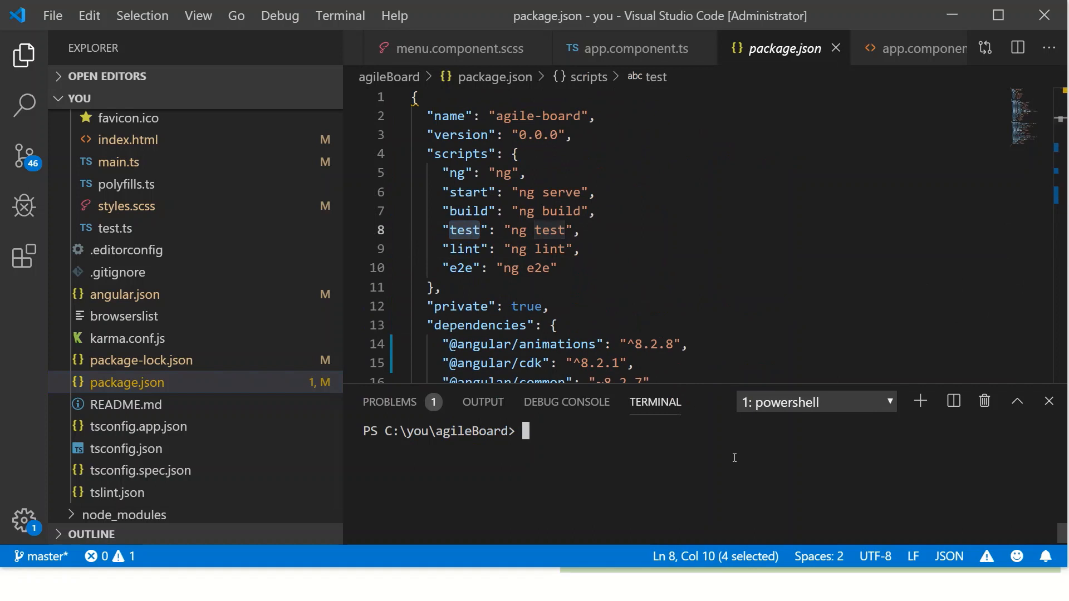
type("npm run te")
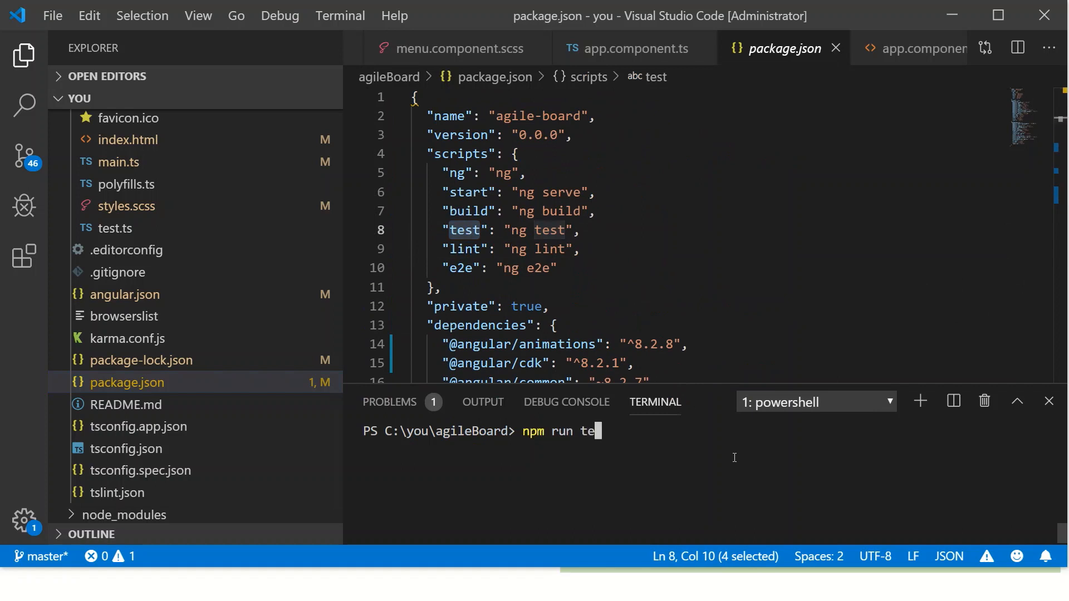
key("Enter")
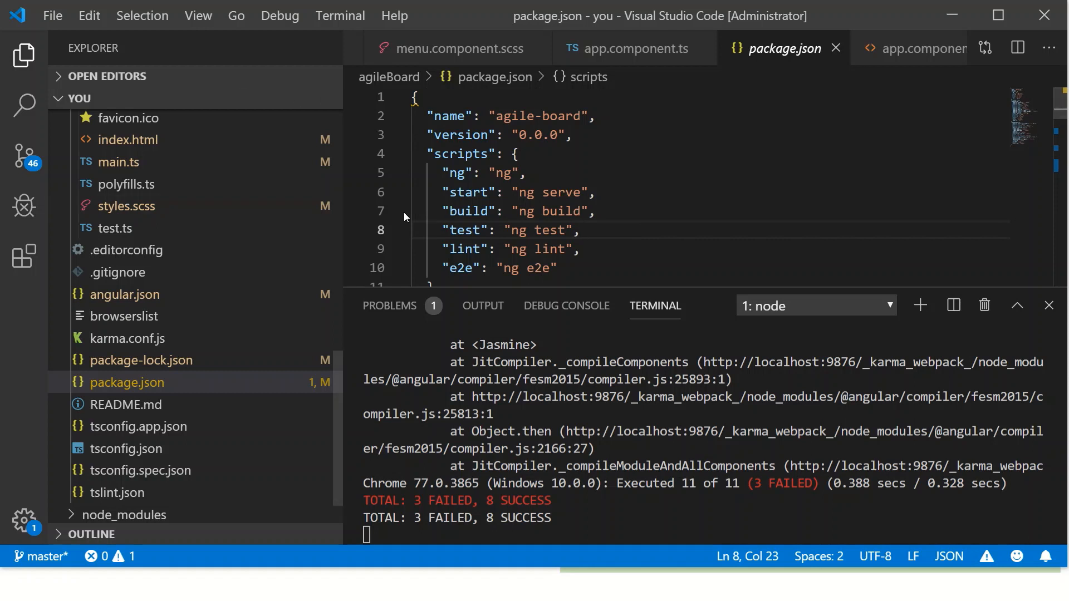
Step: Select the word test in the package.json scripts list
double_click(463, 229)
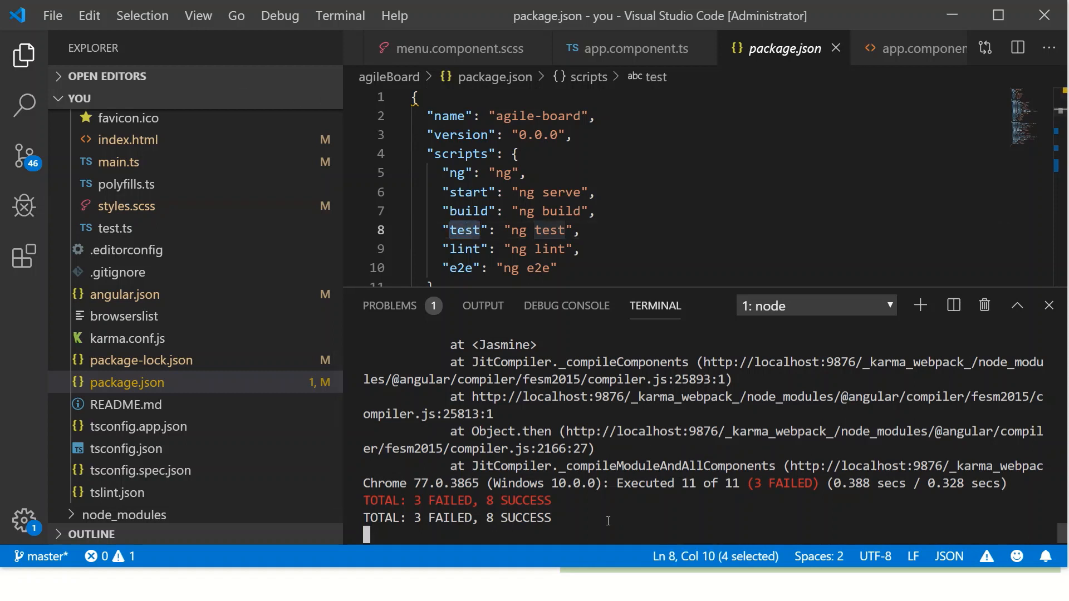
mouse_move(563, 502)
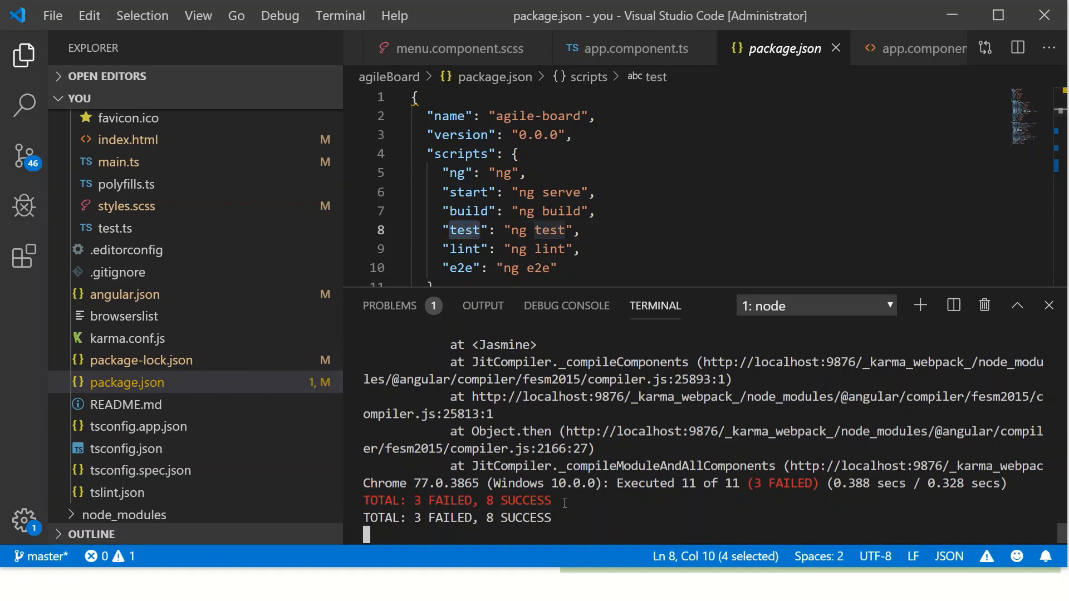
mouse_move(610, 430)
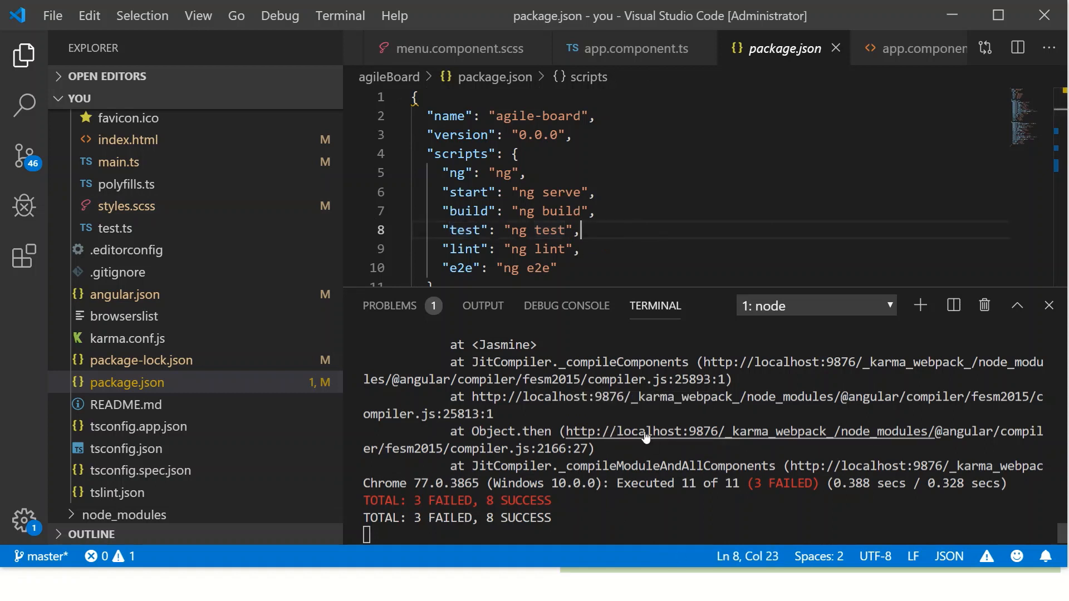
mouse_move(673, 224)
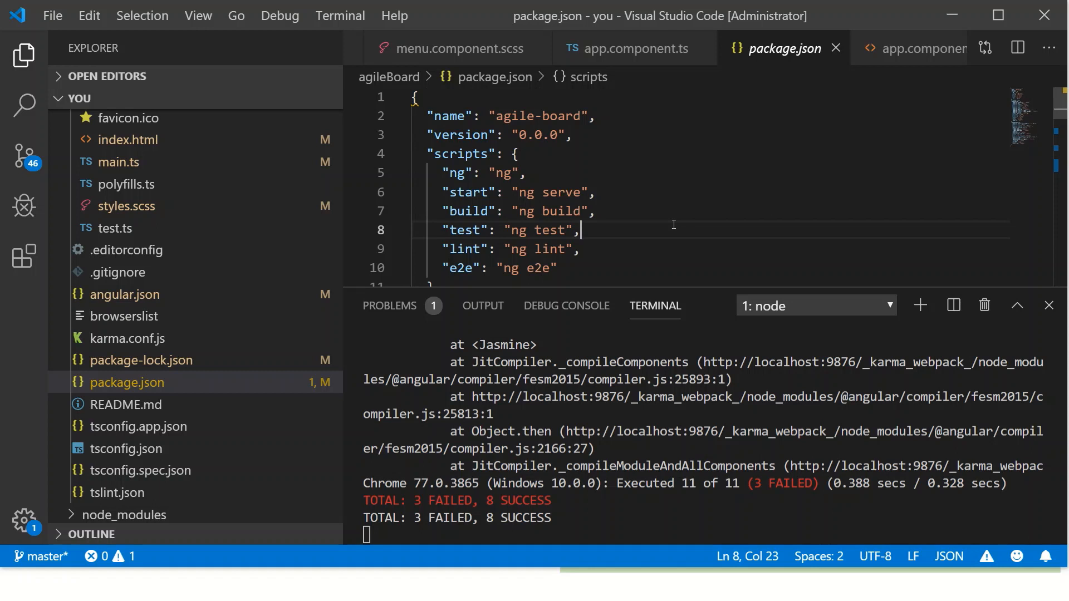
Step: Add a test:coverage script running ng test --codeCoverage=true to package.json
key("Enter")
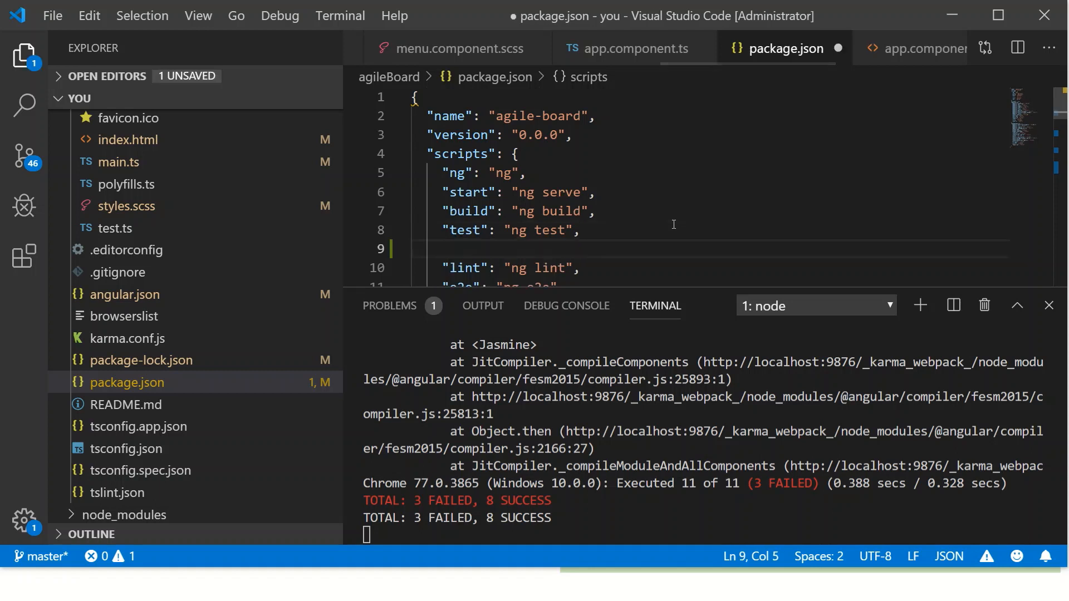
type("\"test-co")
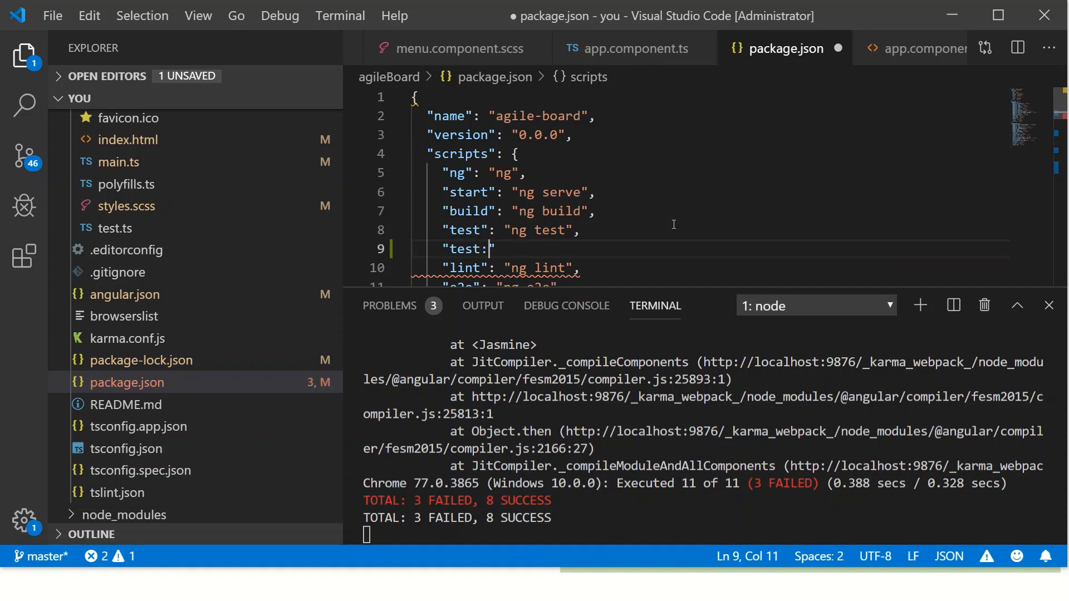
type("cpv")
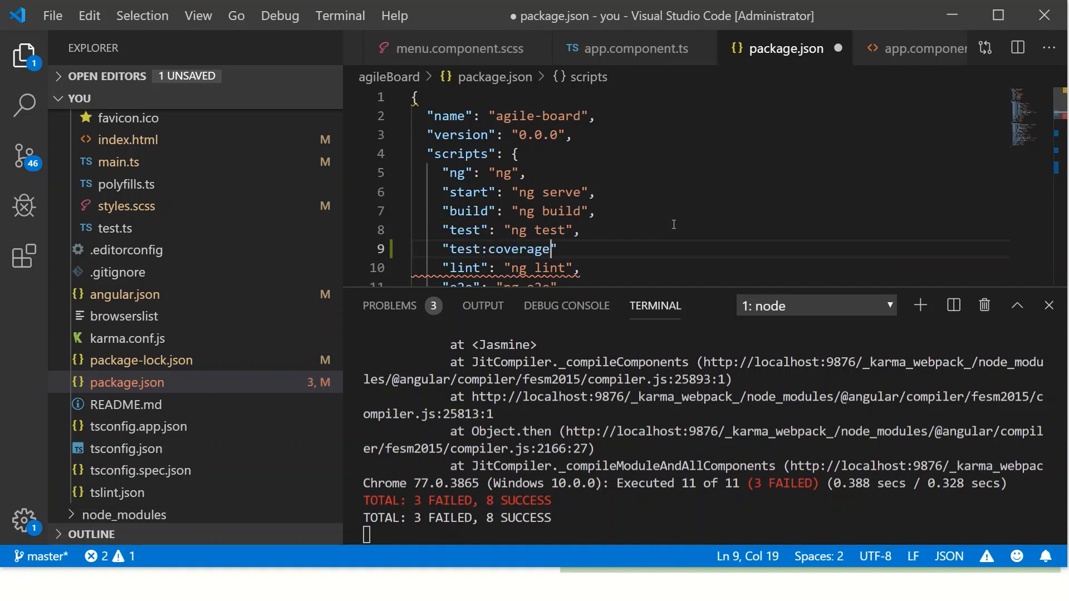
type("\": \"ng")
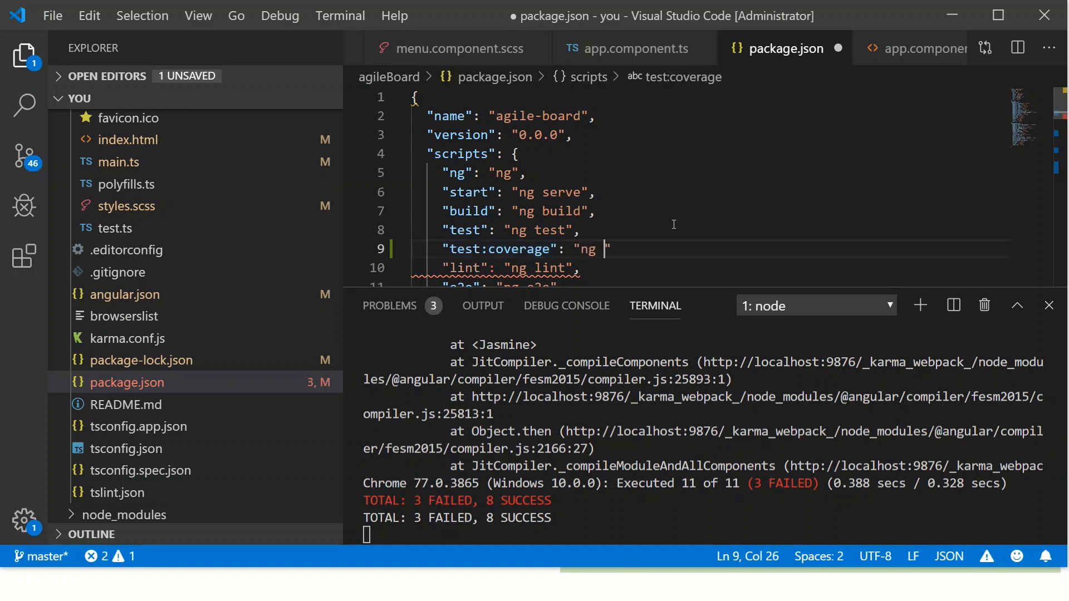
type("test --cod")
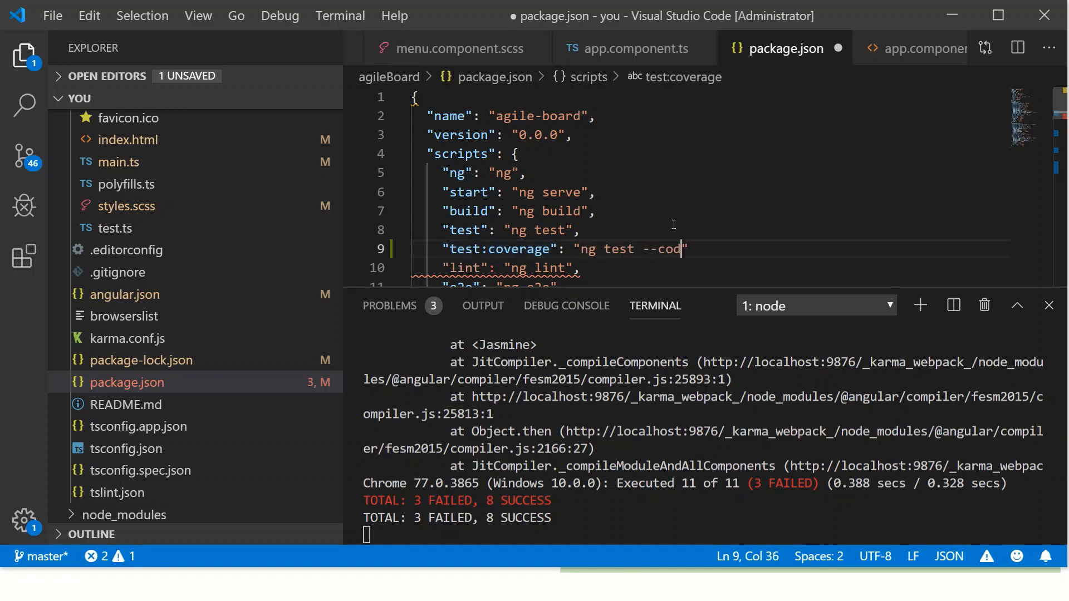
type("eCo")
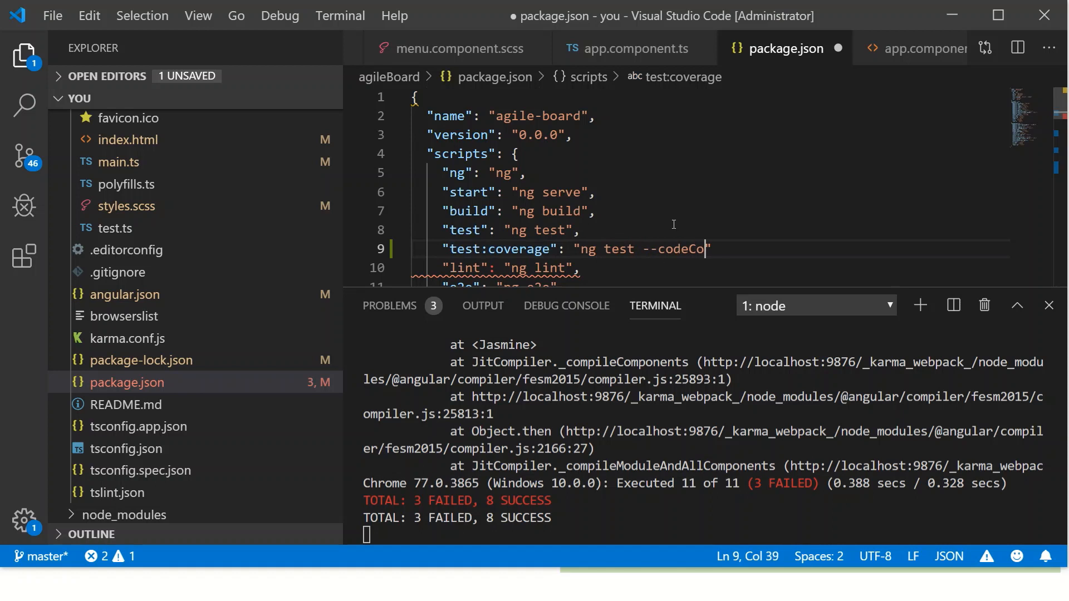
type("vergae\"")
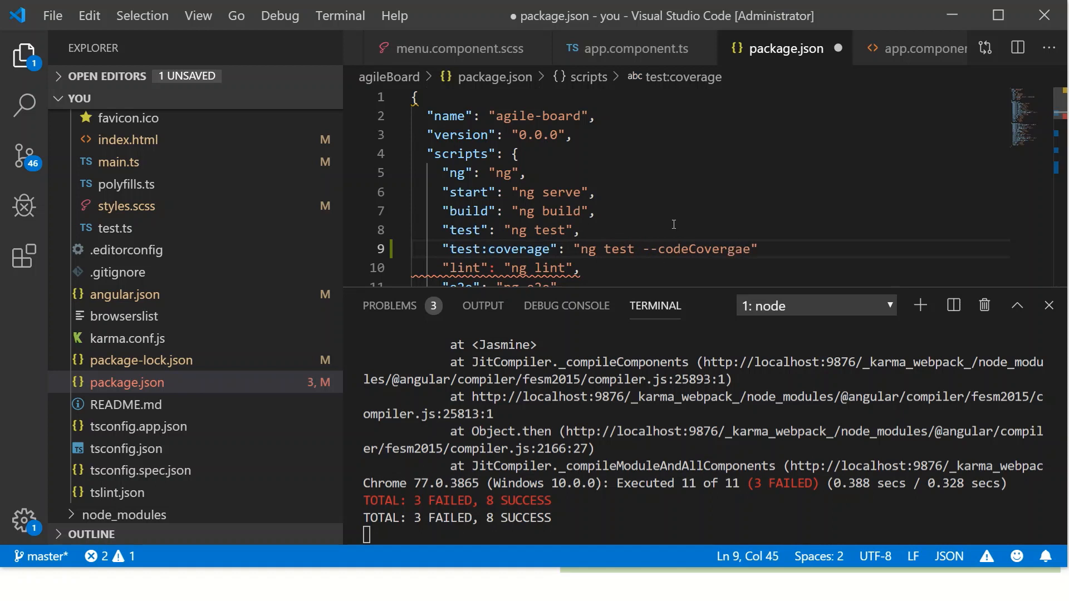
type("codeCoverage")
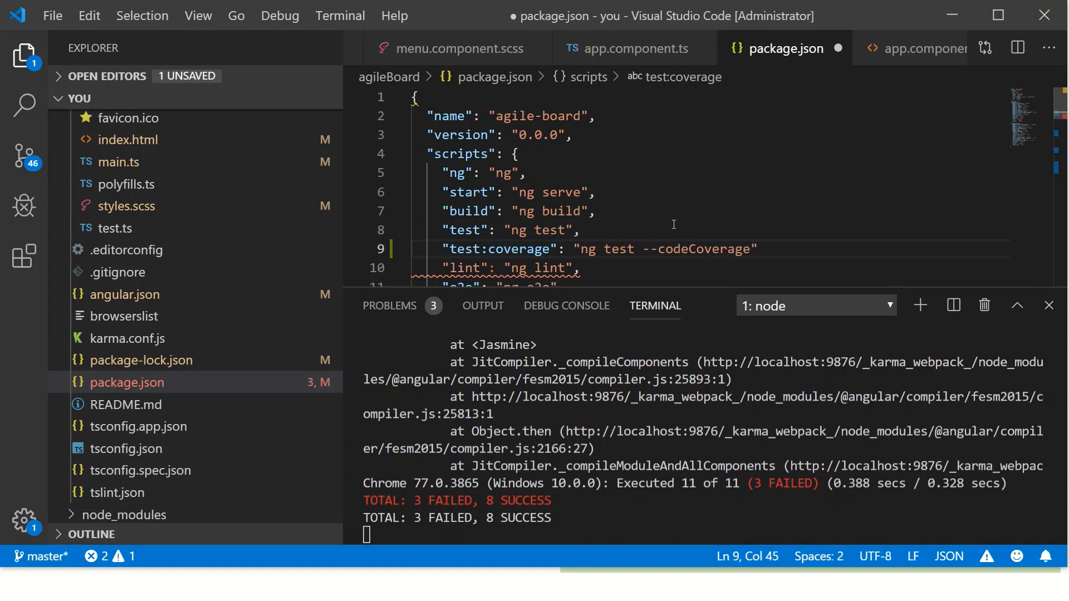
type("=true")
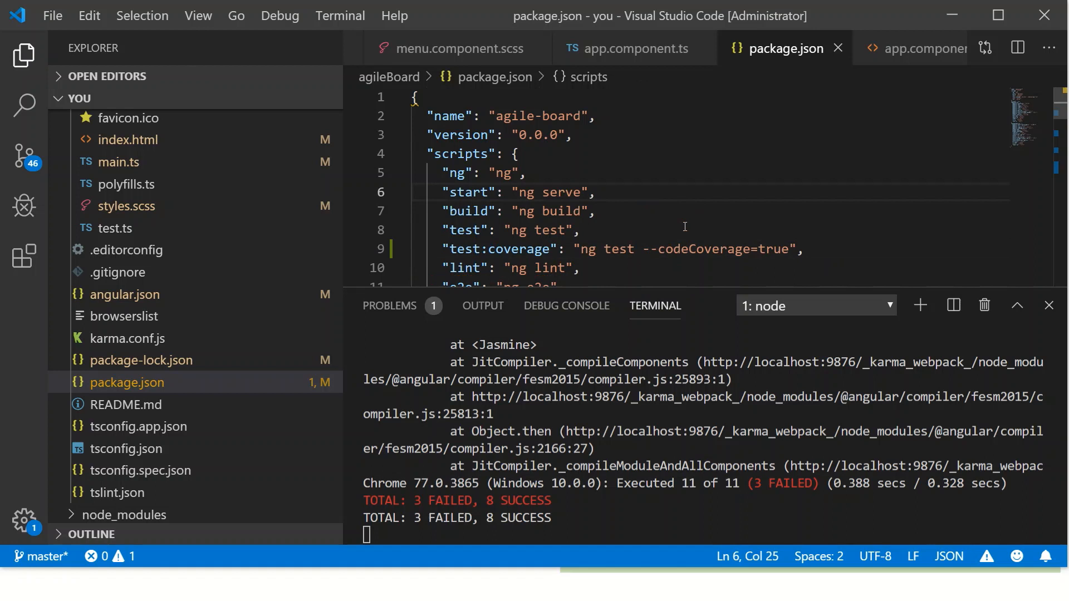
Step: End the old test run for a fresh prompt and select the test:coverage script name
key("Ctrl+C")
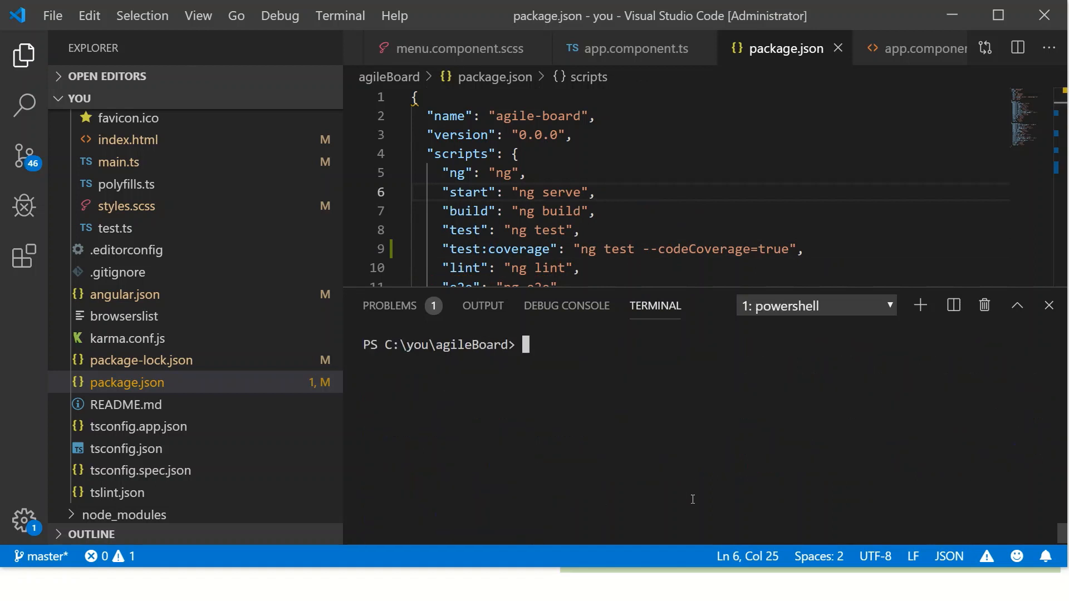
double_click(501, 250)
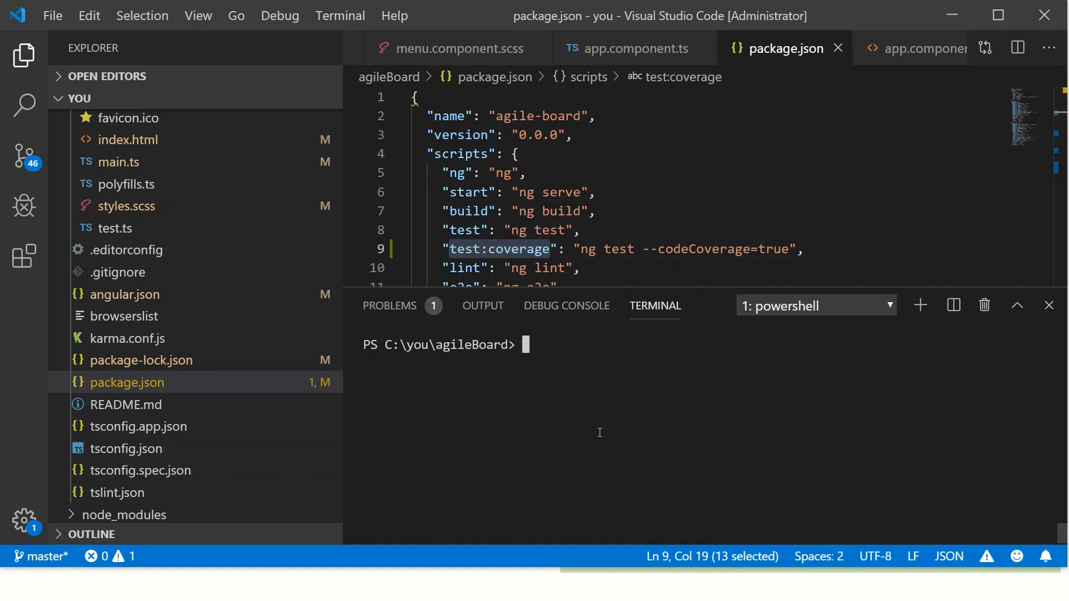
Step: Run ng test --codeCoverage=true in the terminal and collapse the src folder
type("ng test")
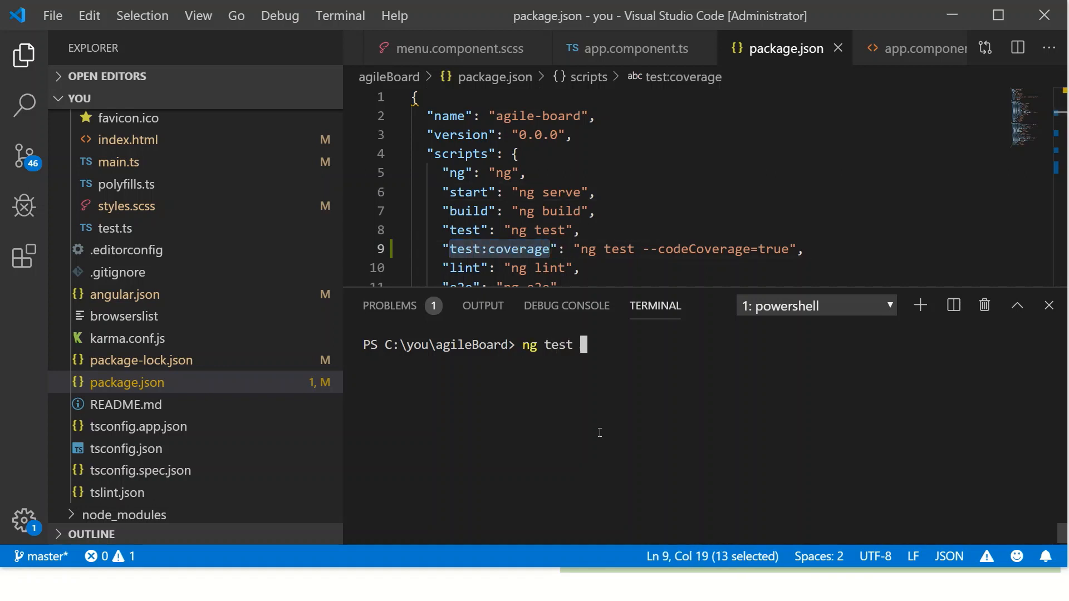
type("--codeCo")
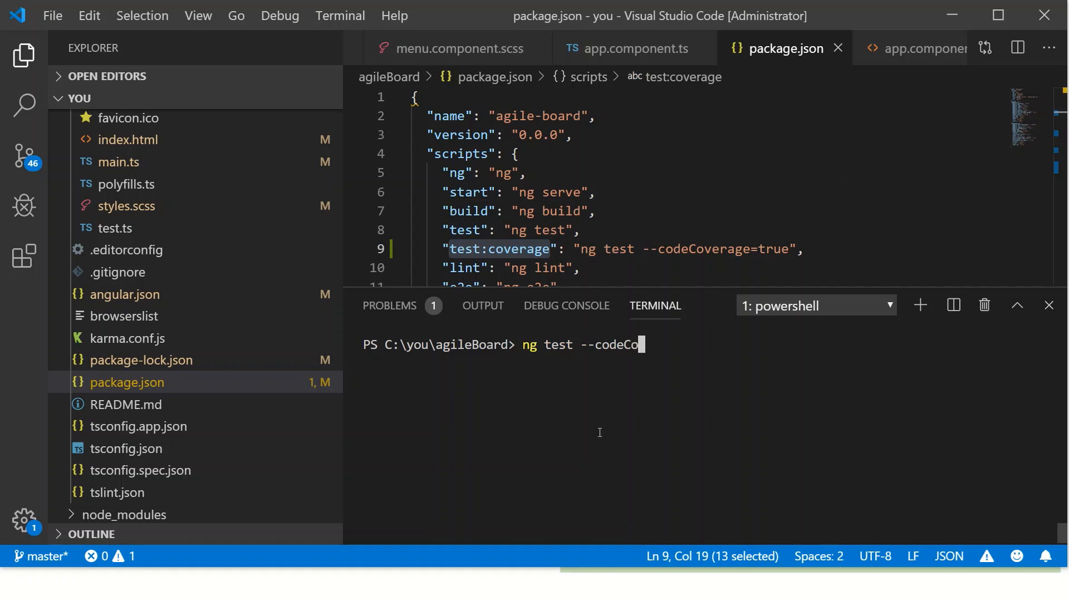
type("verage=true")
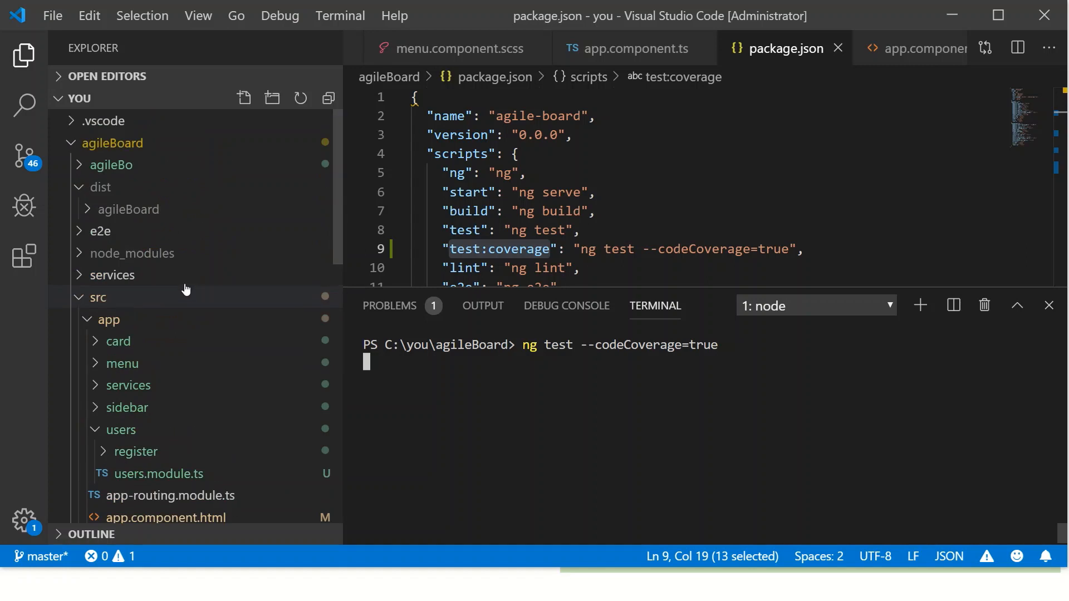
left_click(98, 297)
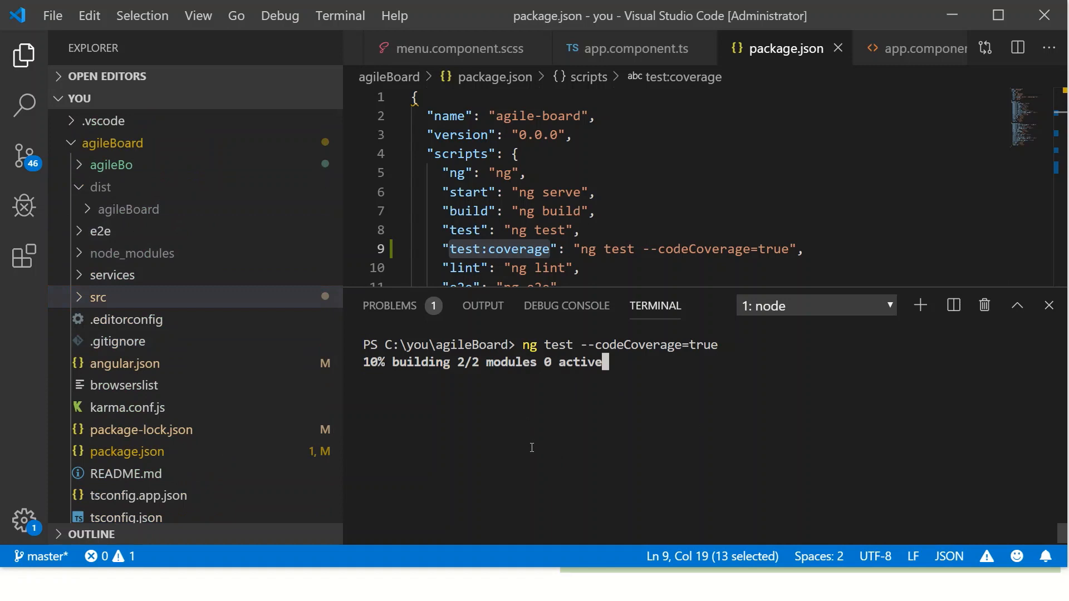
mouse_move(830, 400)
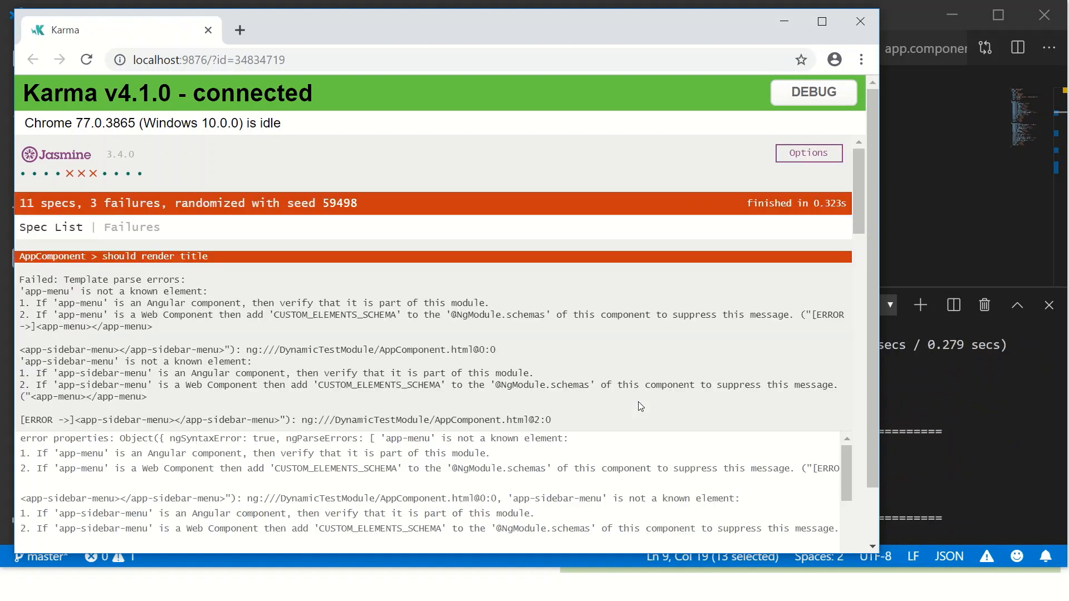
mouse_move(692, 344)
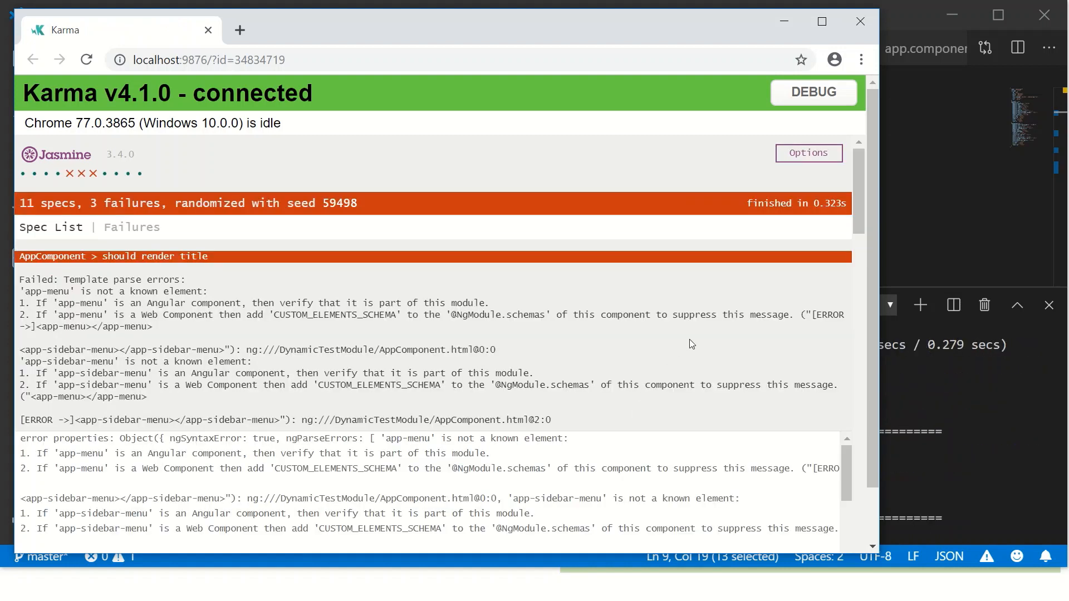
mouse_move(860, 21)
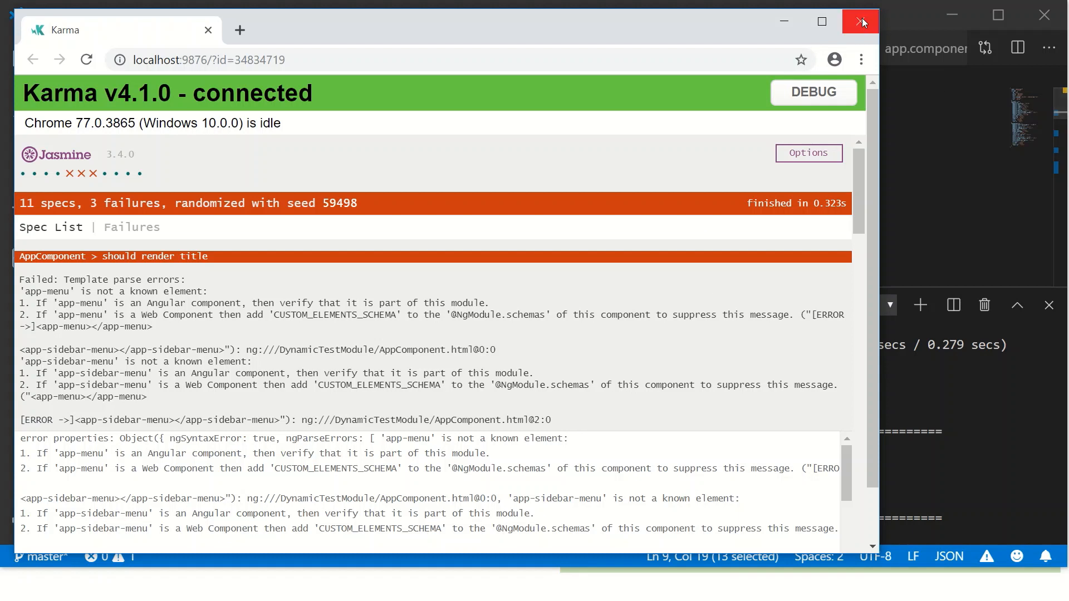
Step: Close the Karma test report window showing 11 specs with 3 failures
left_click(860, 21)
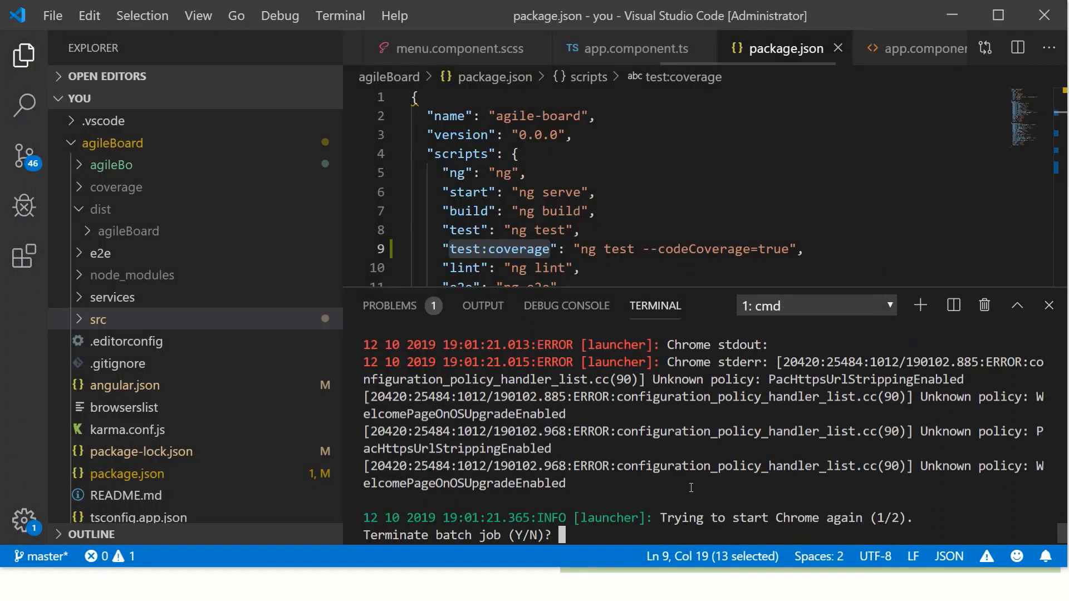
Step: Answer y to Terminate batch job and expand coverage/agileBoard to reveal index.html and lcov.info
type("y")
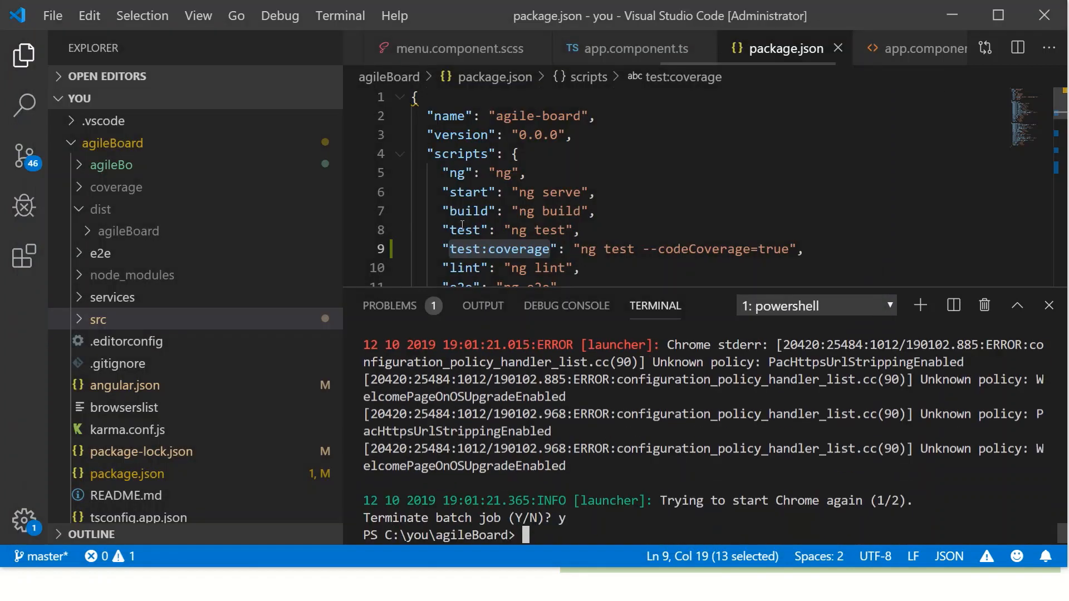
mouse_move(118, 196)
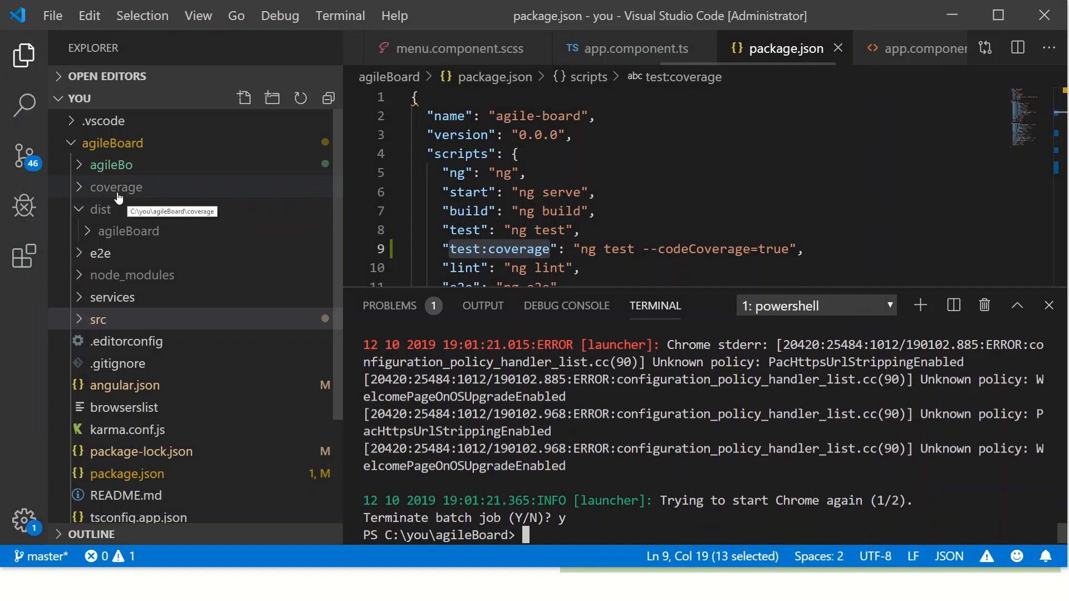
left_click(114, 187)
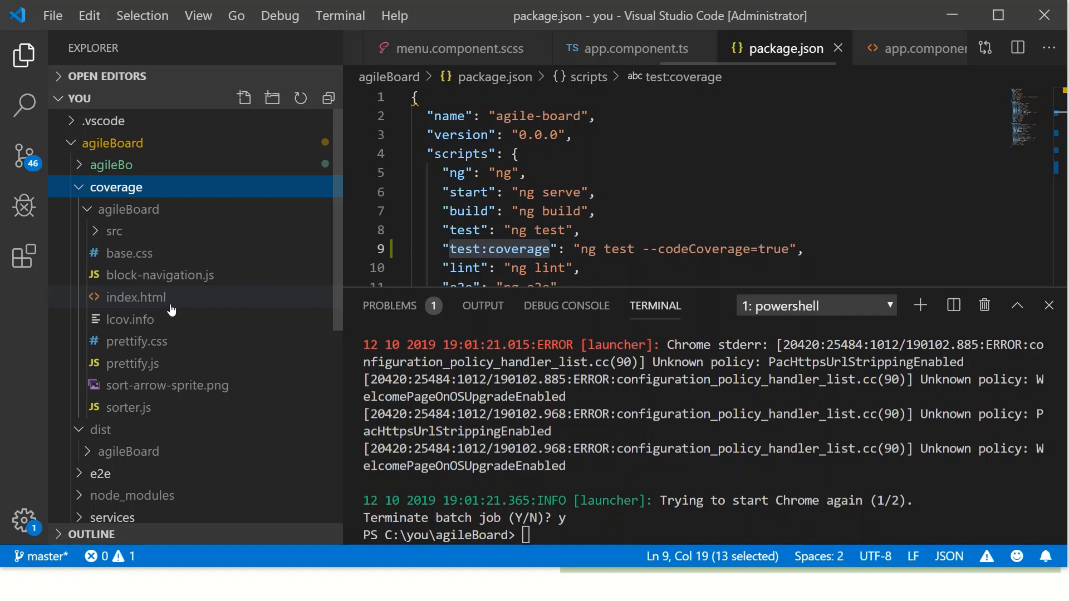
mouse_move(163, 304)
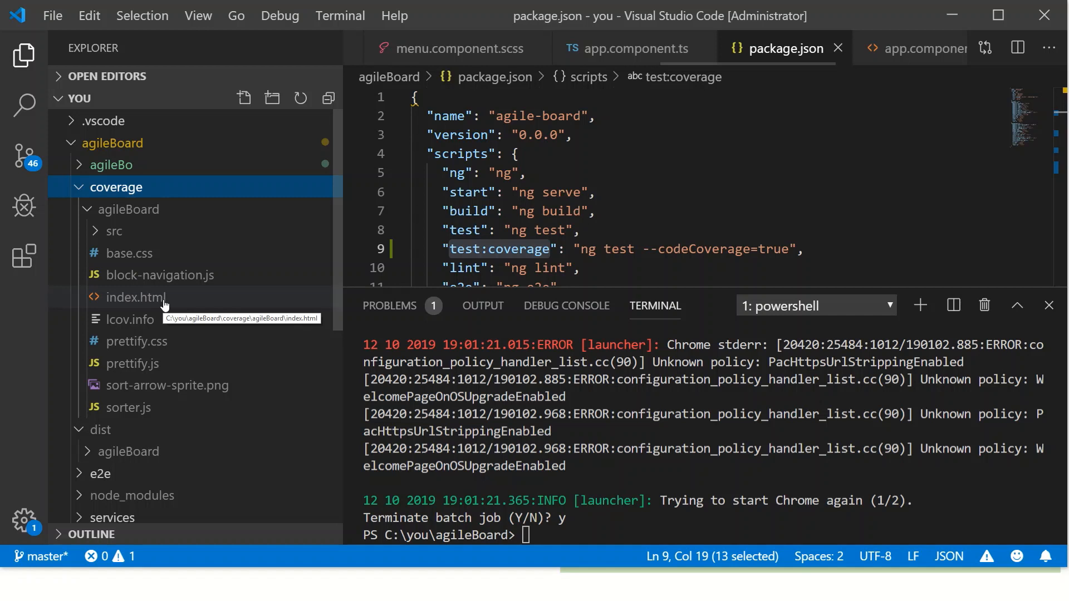
right_click(136, 297)
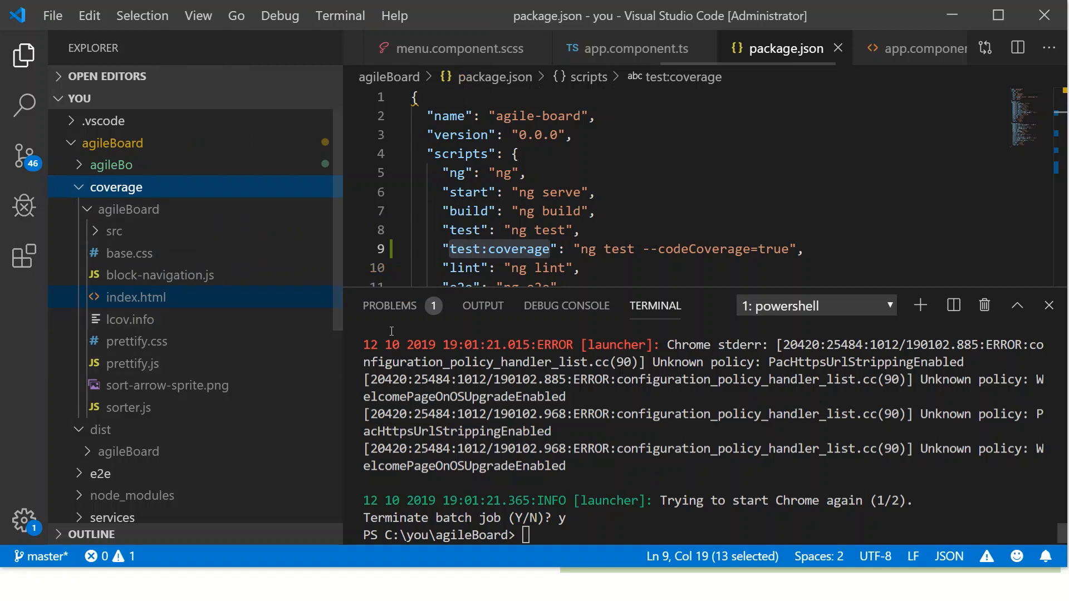
key("alt+tab")
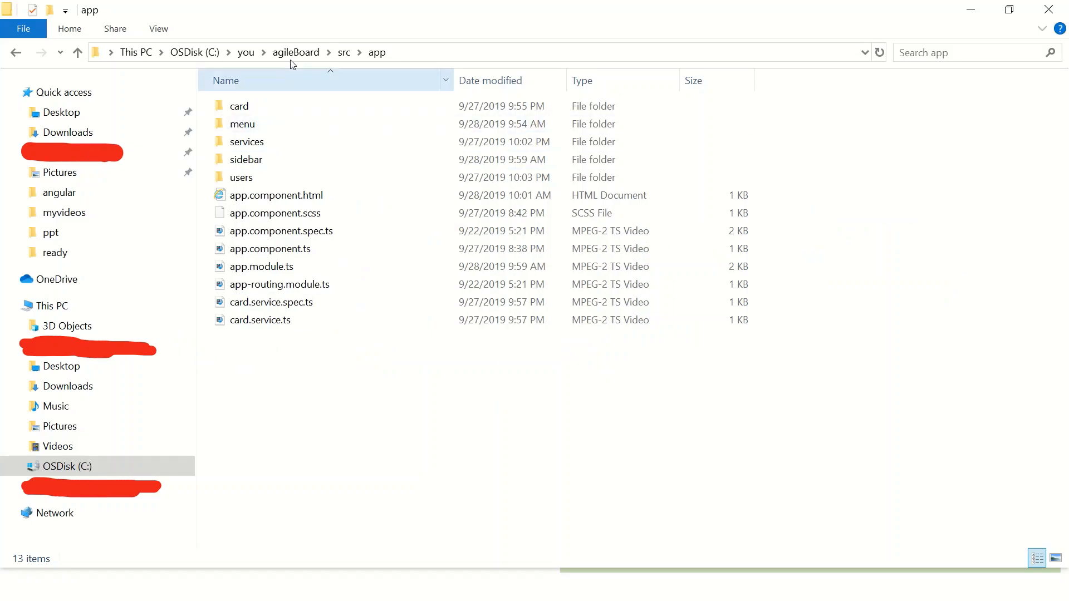
Step: Open coverage/agileBoard/index.html with Google Chrome to view the coverage report
left_click(296, 53)
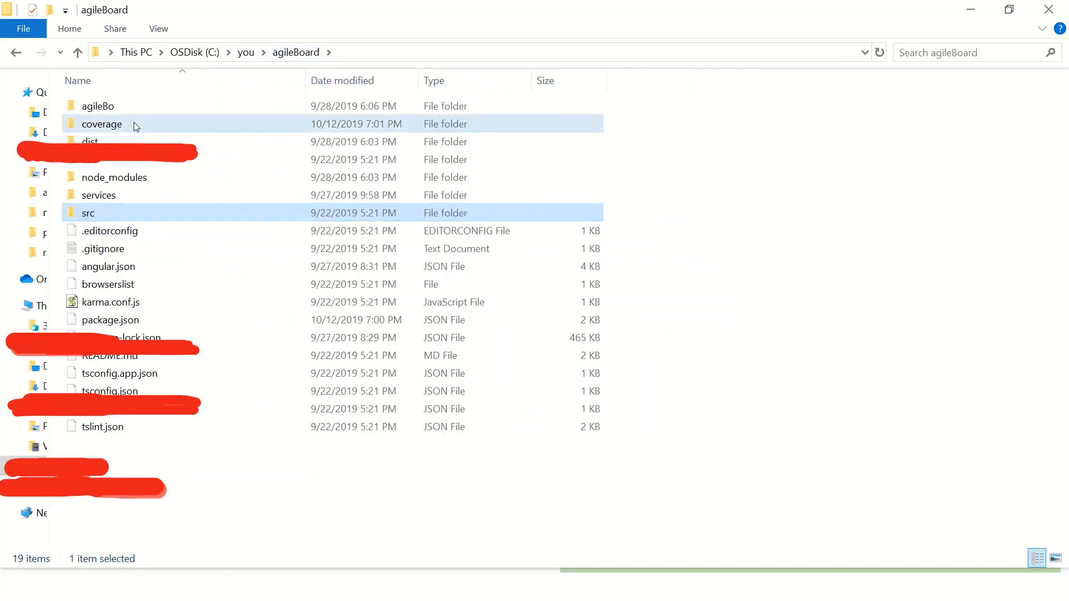
double_click(102, 125)
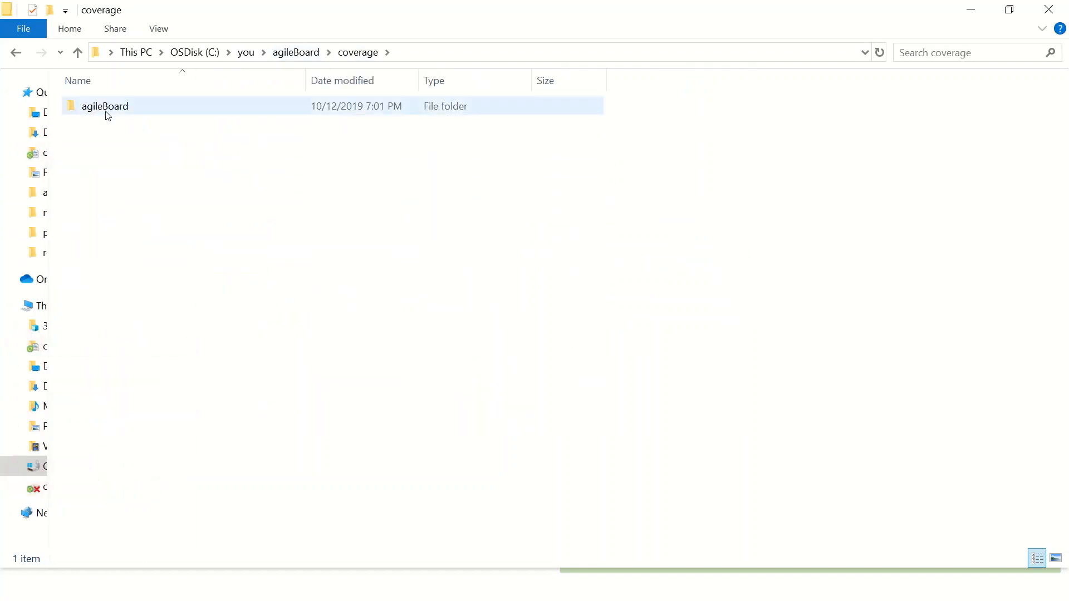
double_click(104, 107)
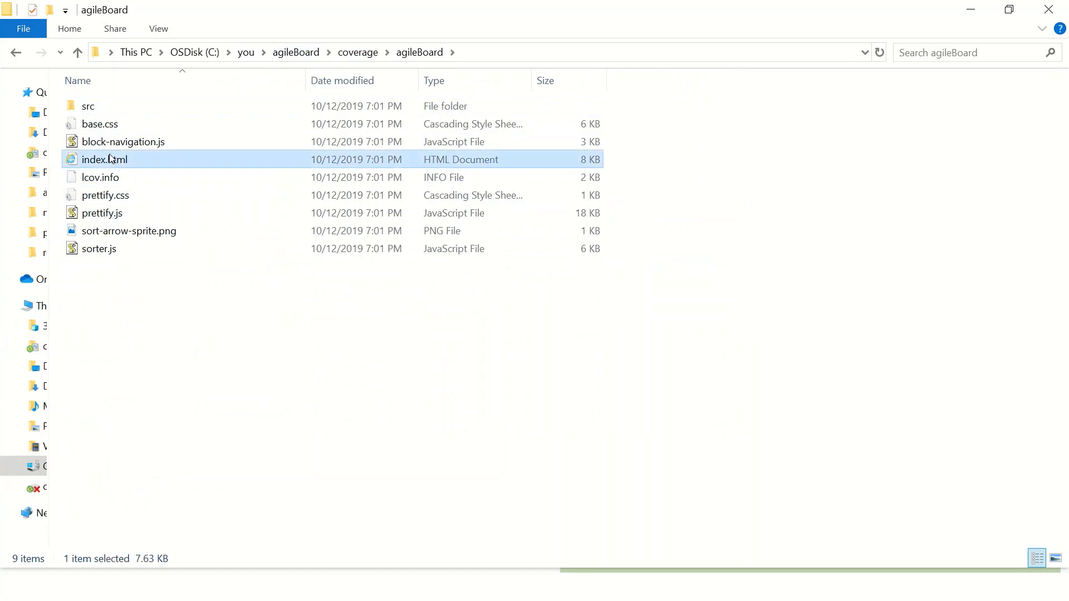
right_click(107, 160)
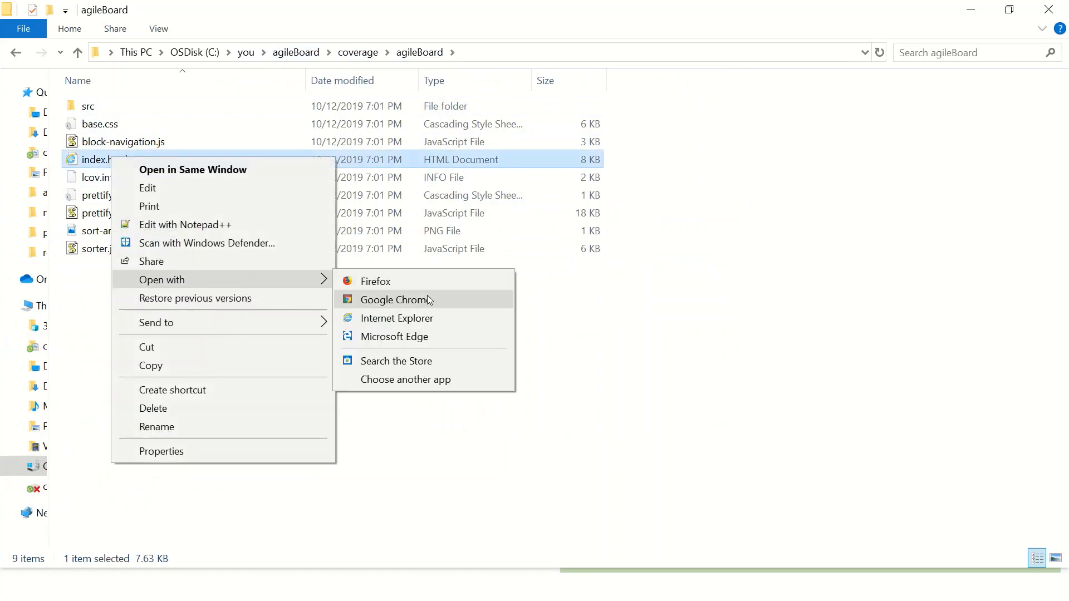
left_click(395, 299)
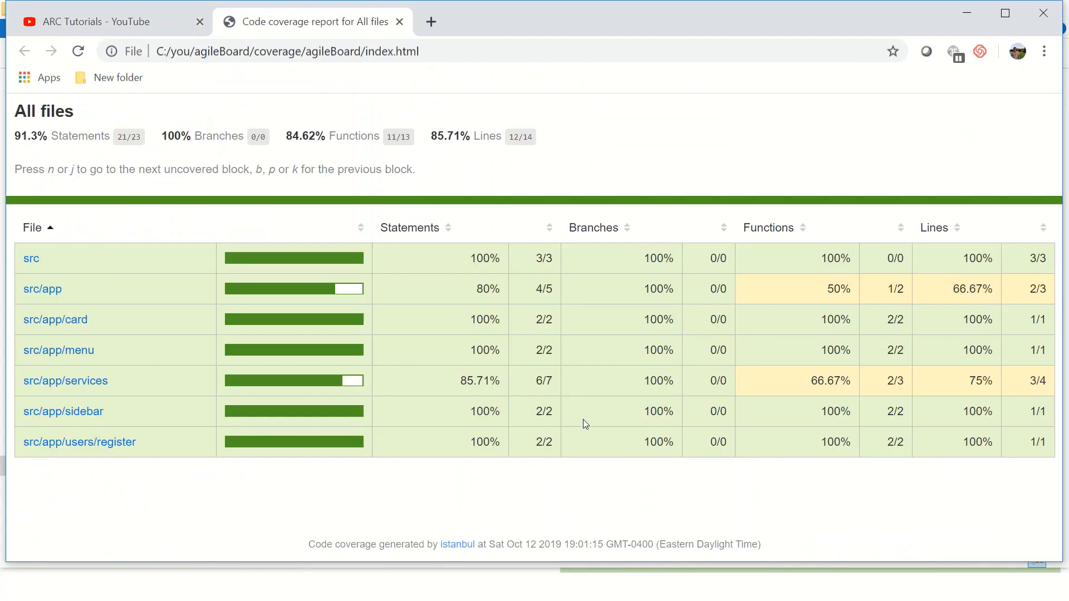
mouse_move(80, 420)
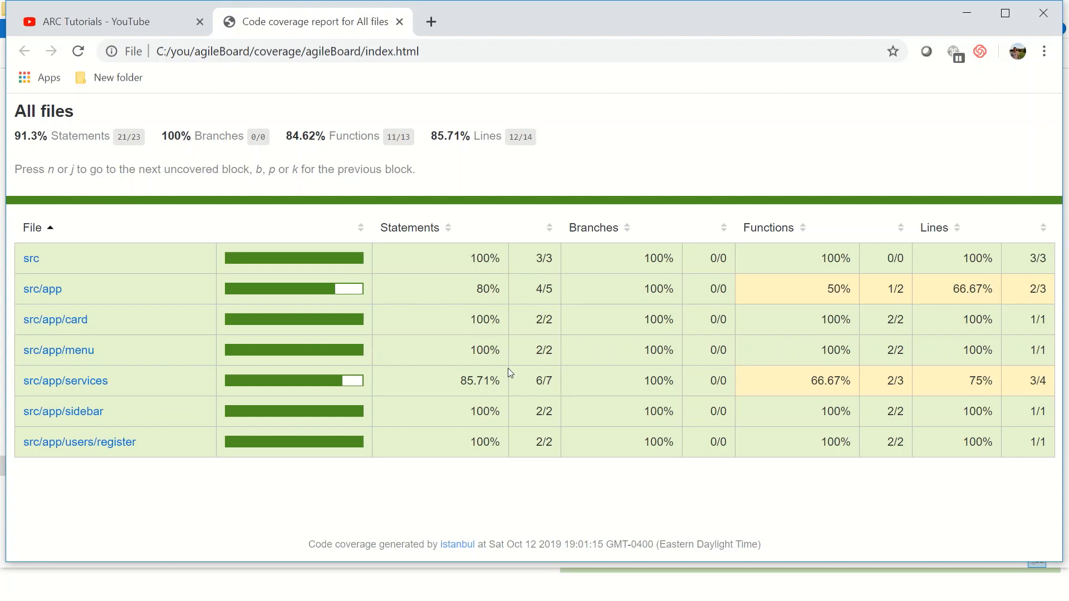
mouse_move(241, 114)
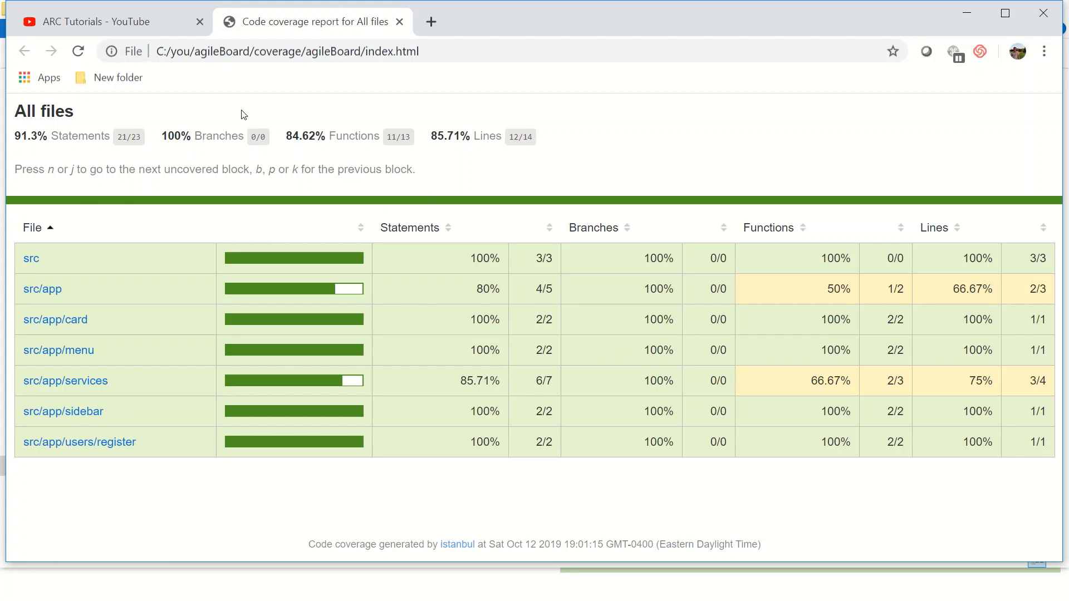
key("alt+tab")
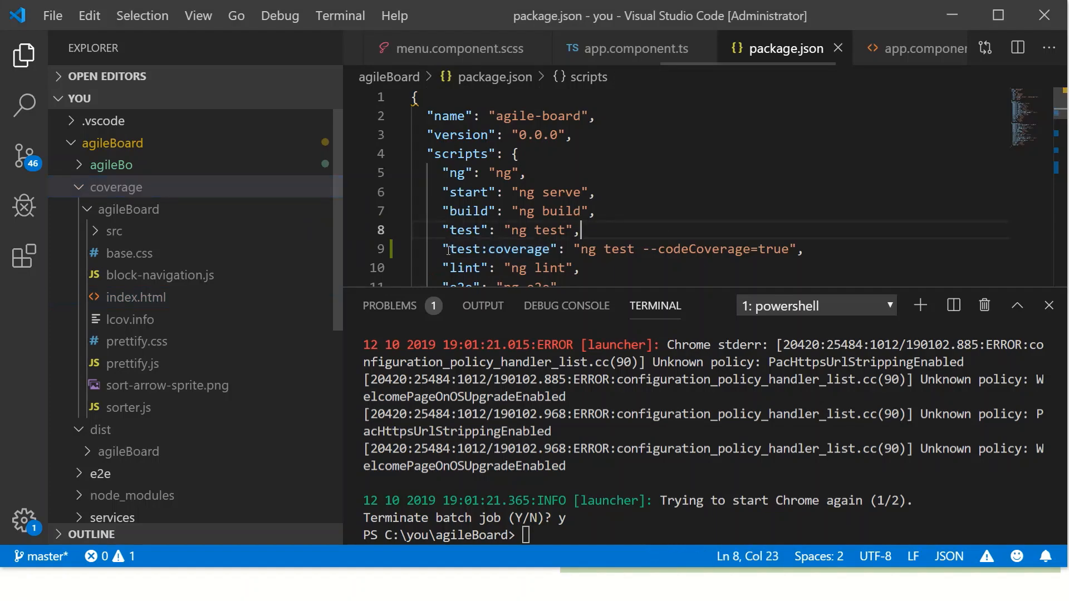
Step: Enter npm run test:coverage at the prompt, then discard it without running
double_click(499, 249)
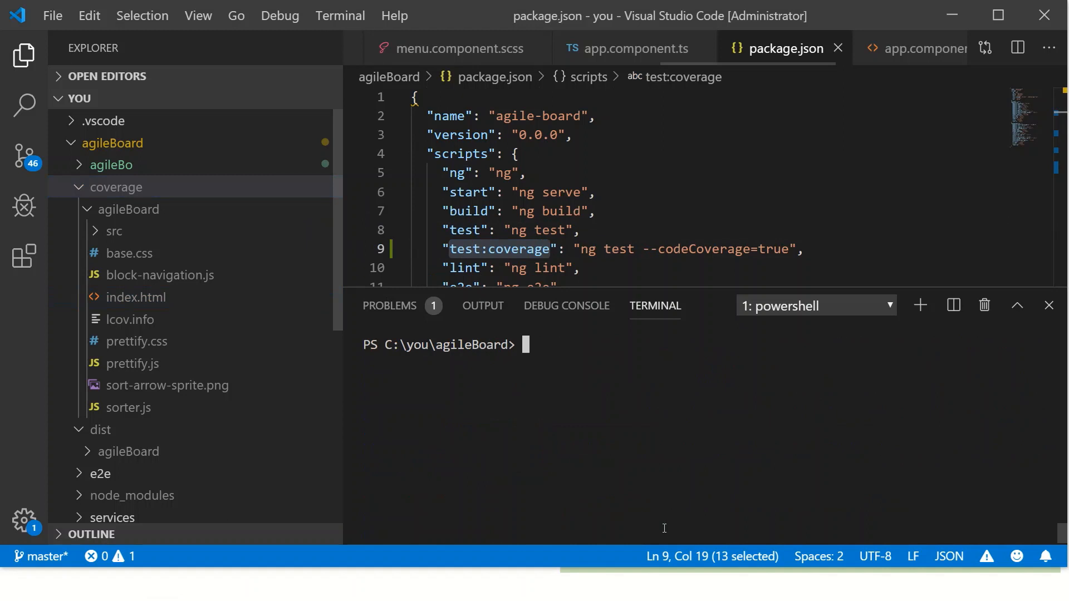
type("npm run te")
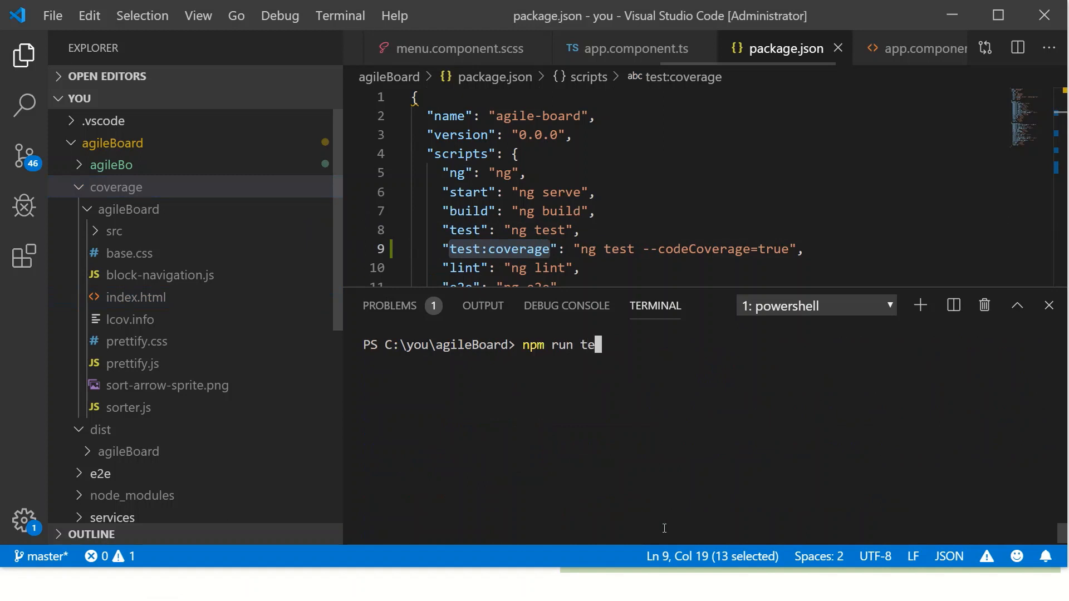
type("st:coverag")
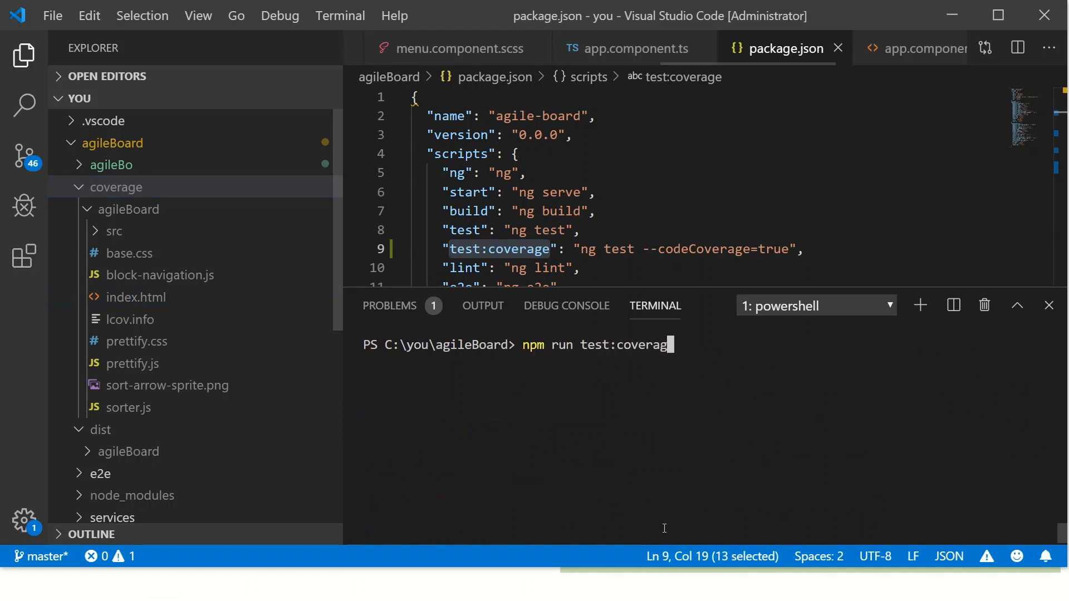
type("e")
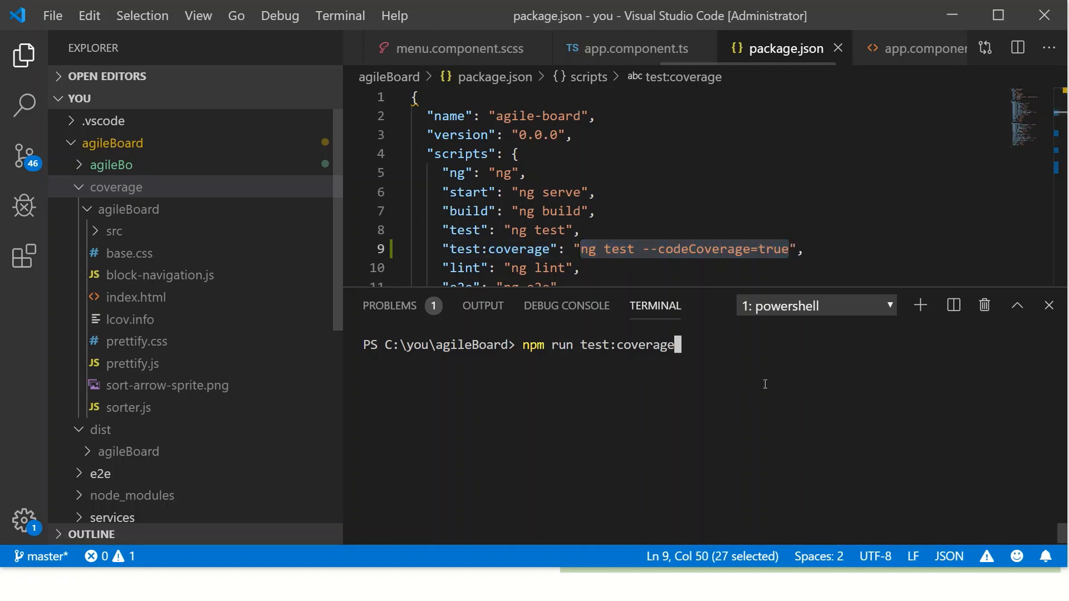
mouse_move(767, 388)
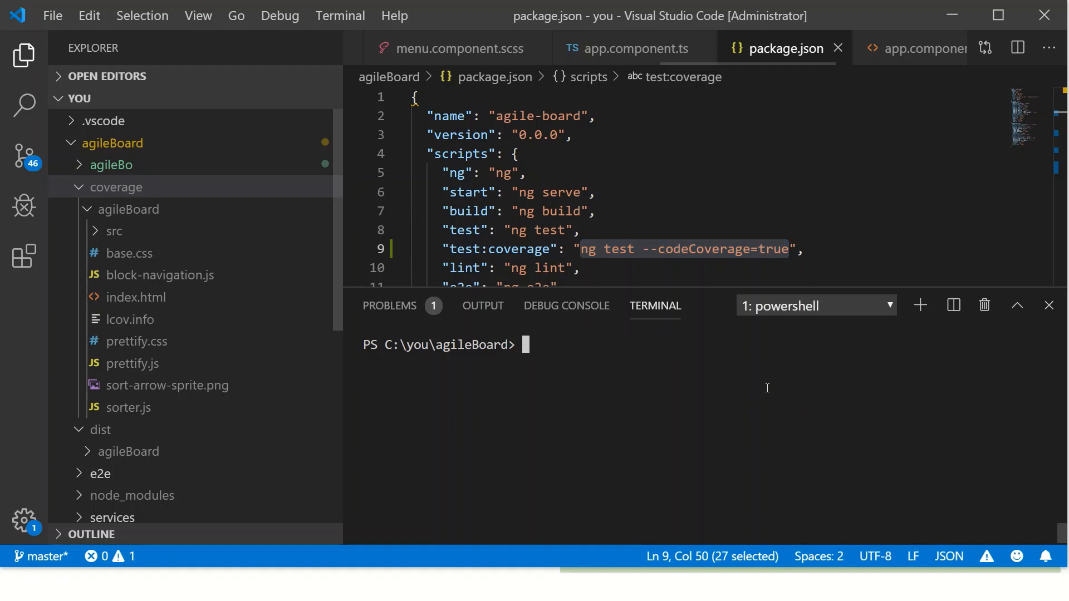
key("alt+tab")
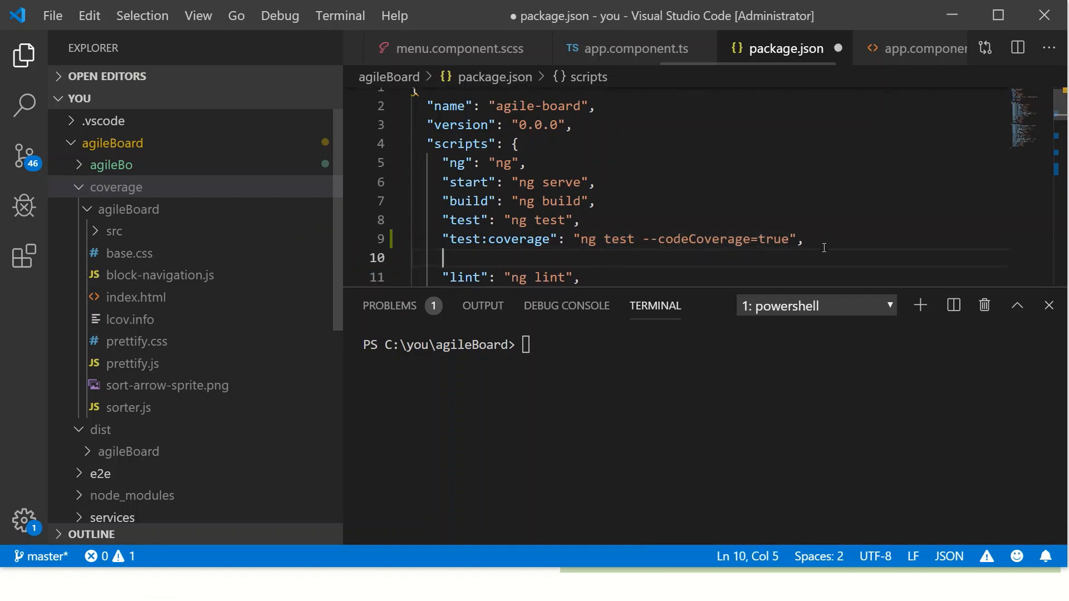
Step: Add "test:prod": "ng test --prod=true", below test:coverage in package.json scripts
type("\"test\"")
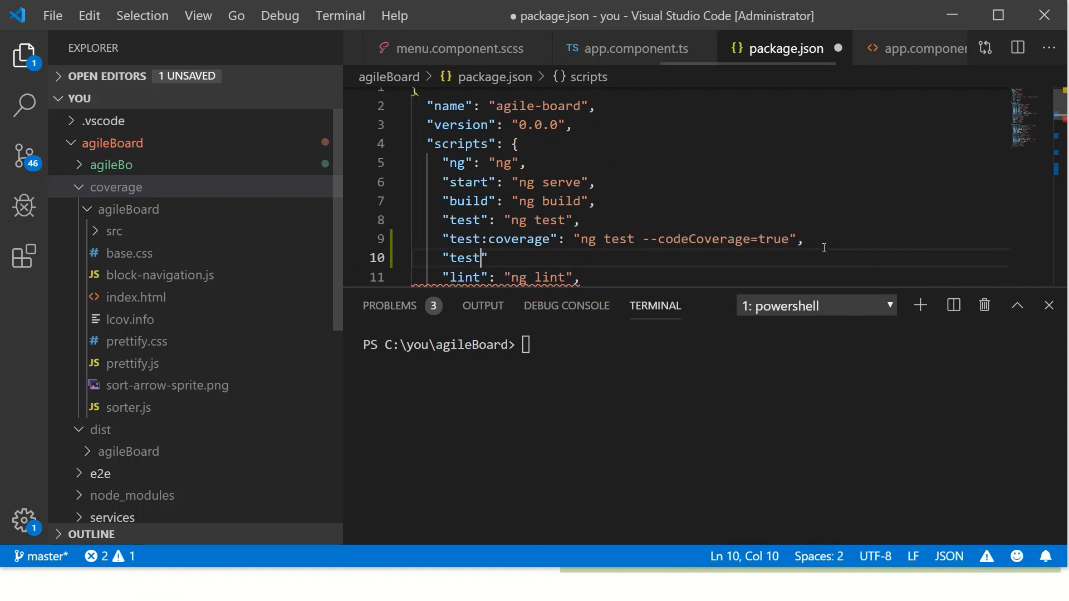
type(":prod")
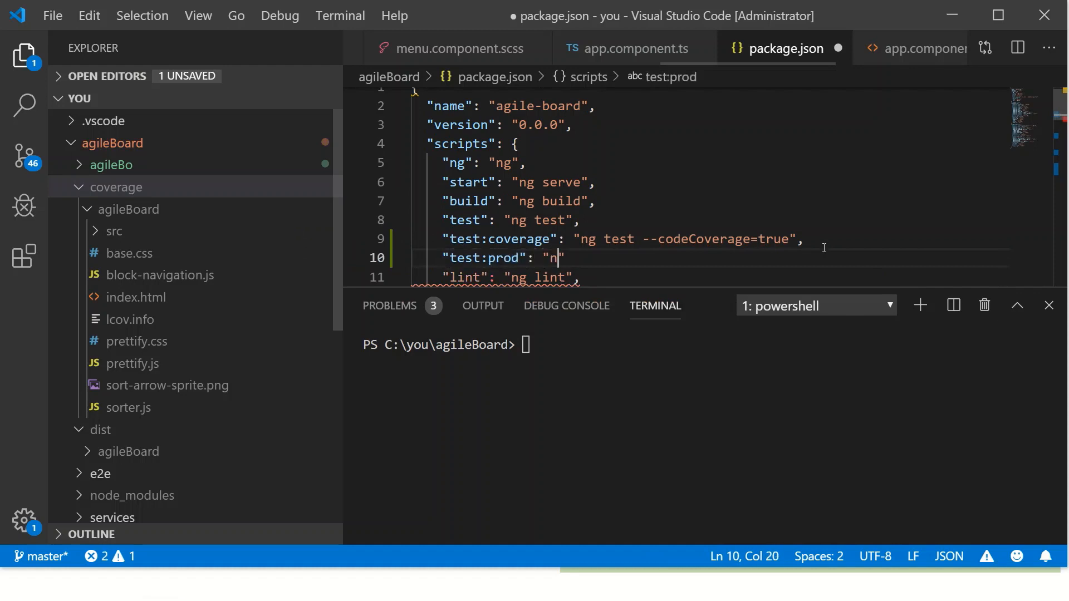
type("g test --")
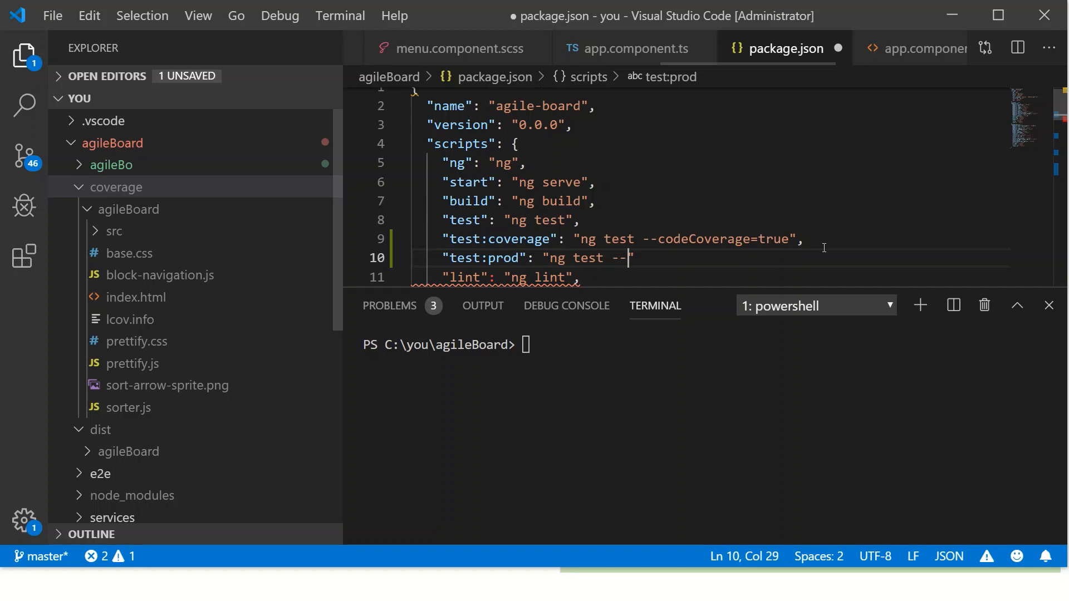
type("prod=true\"")
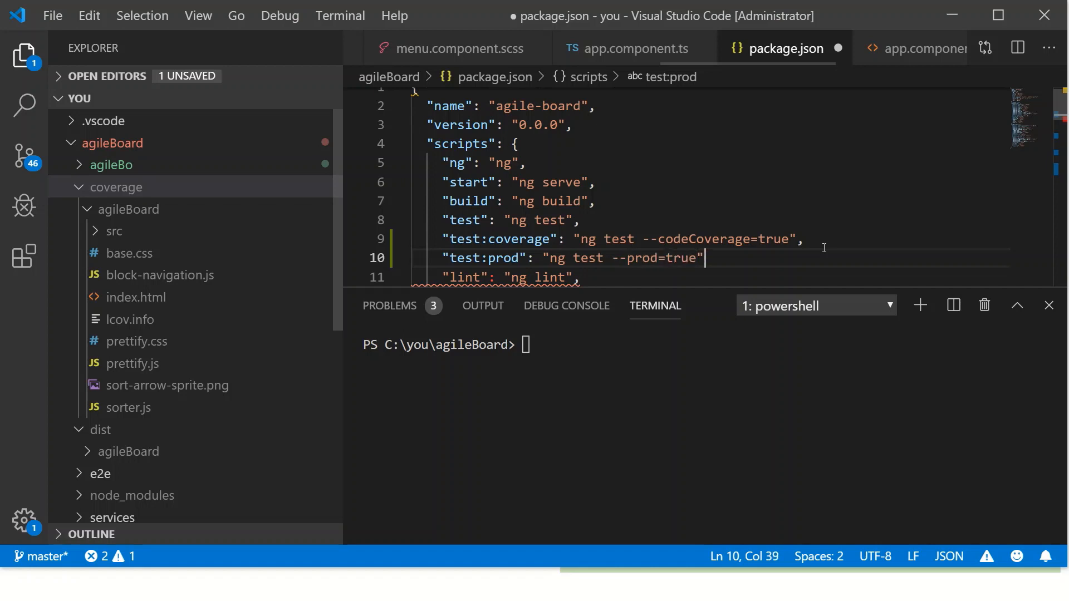
type(",")
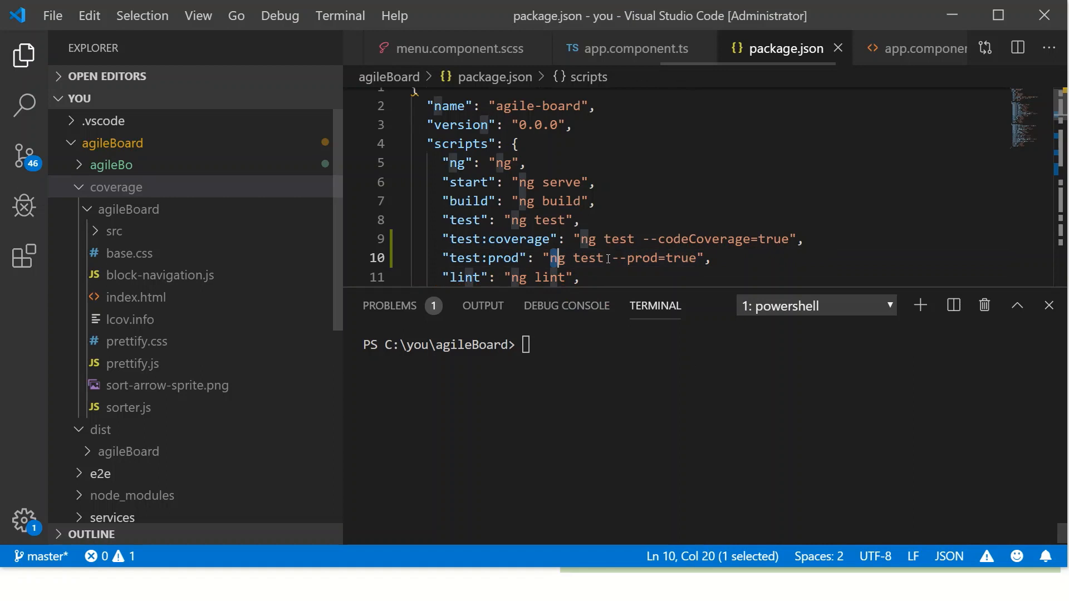
Step: Save package.json and enter ng test --prod=true in the terminal, then clear it from the prompt
left_click_drag(552, 258, 692, 257)
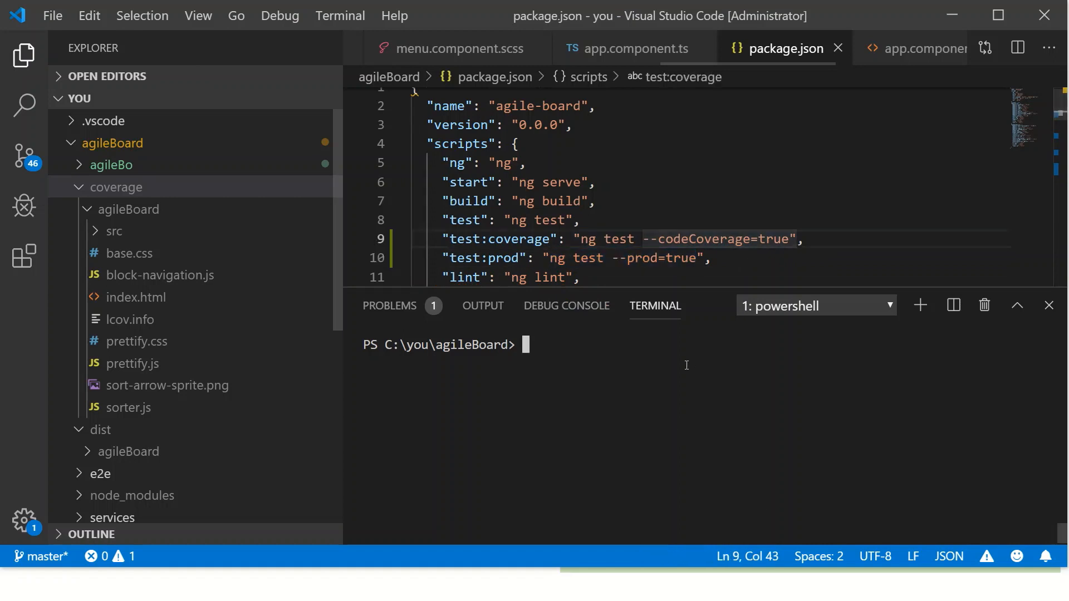
type("ng")
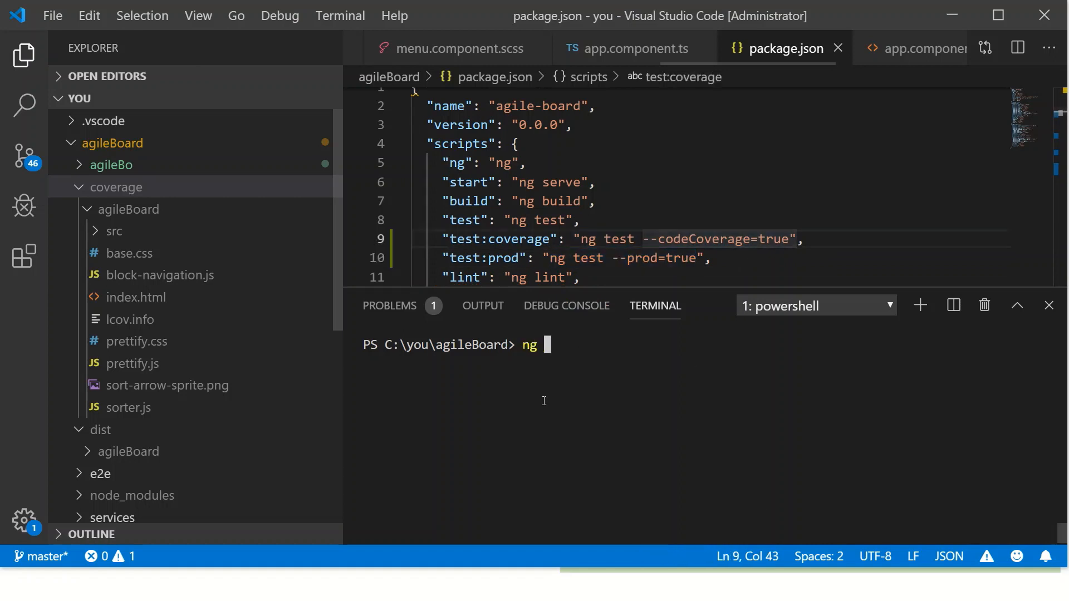
type("test --pr")
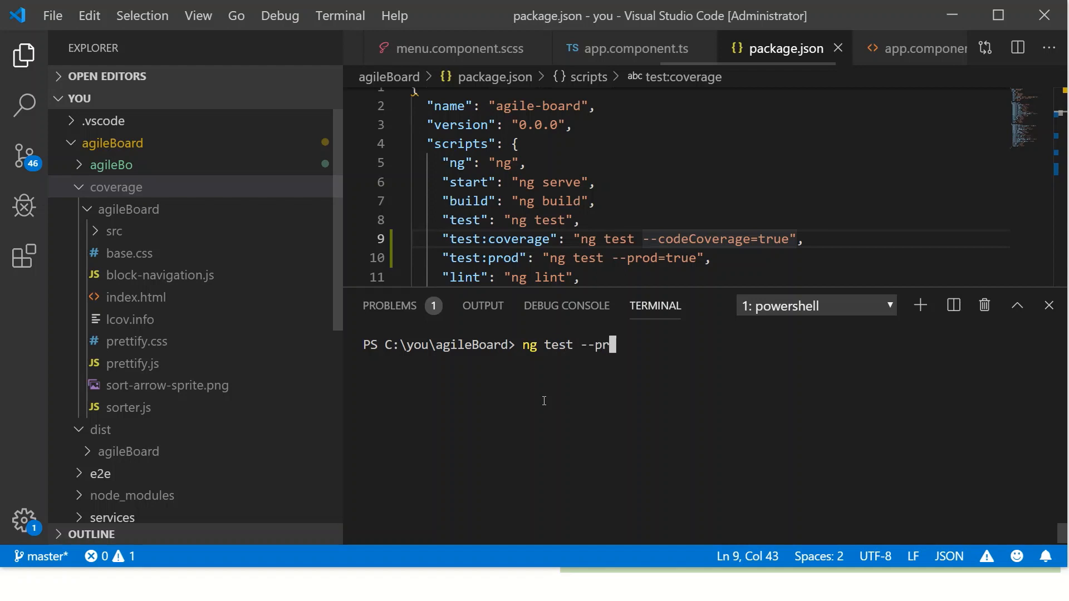
type("od=true")
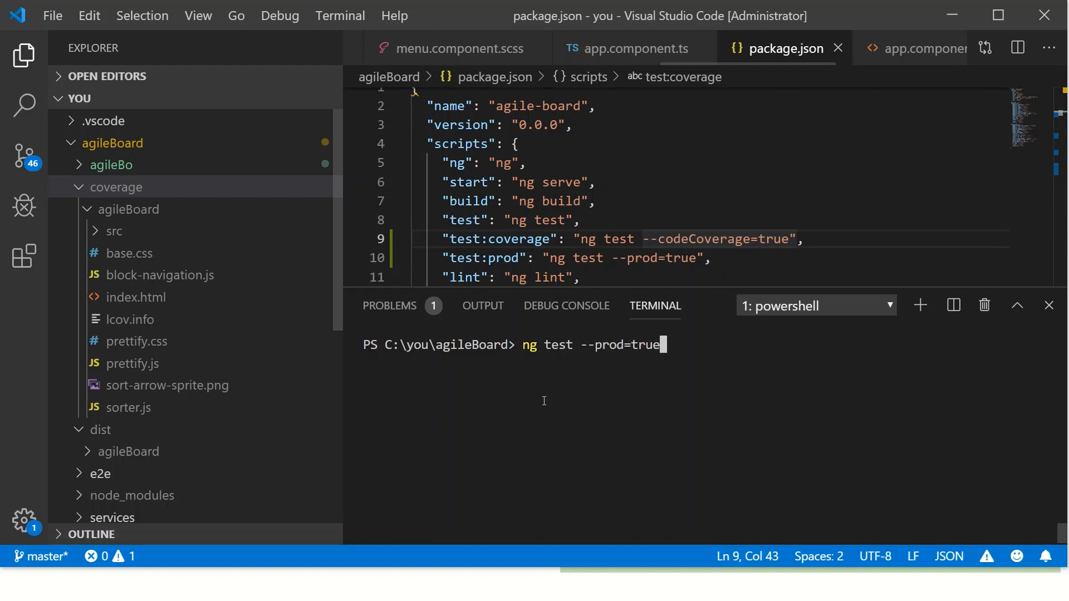
mouse_move(634, 408)
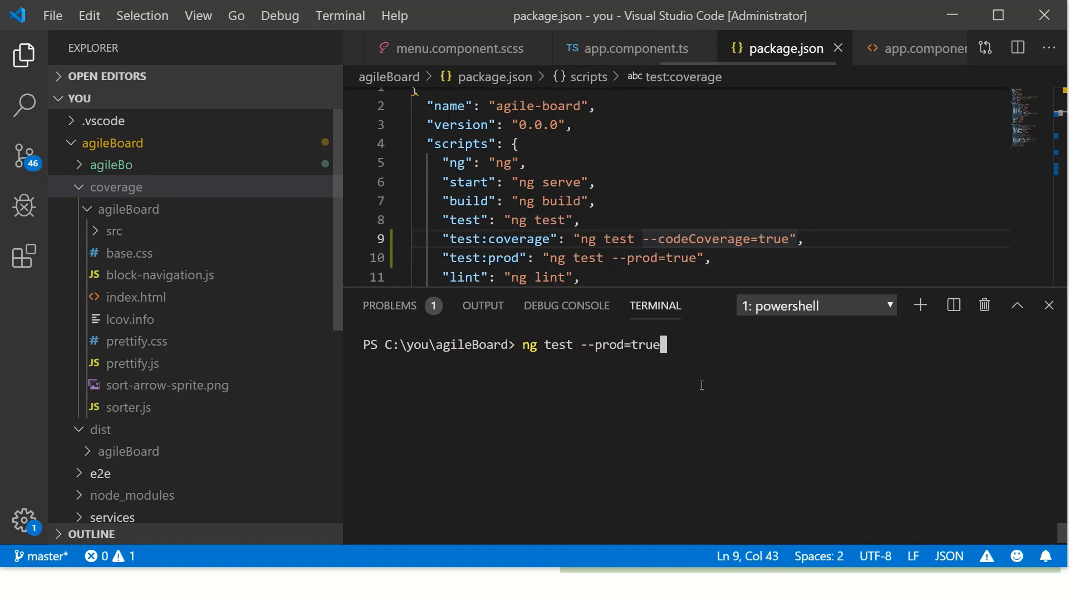
key("Backspace")
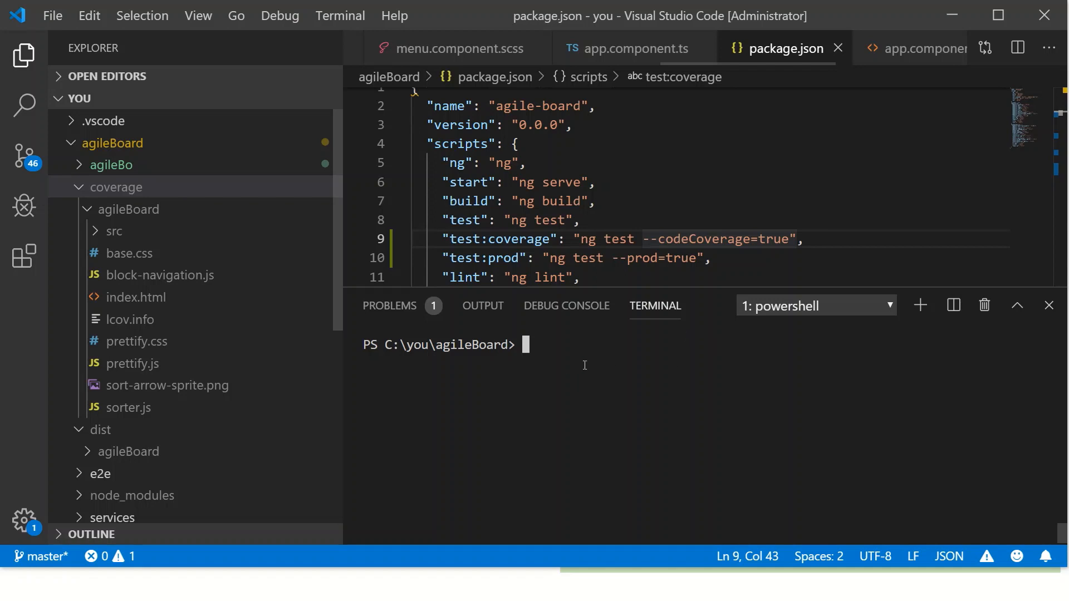
key("alt+tab")
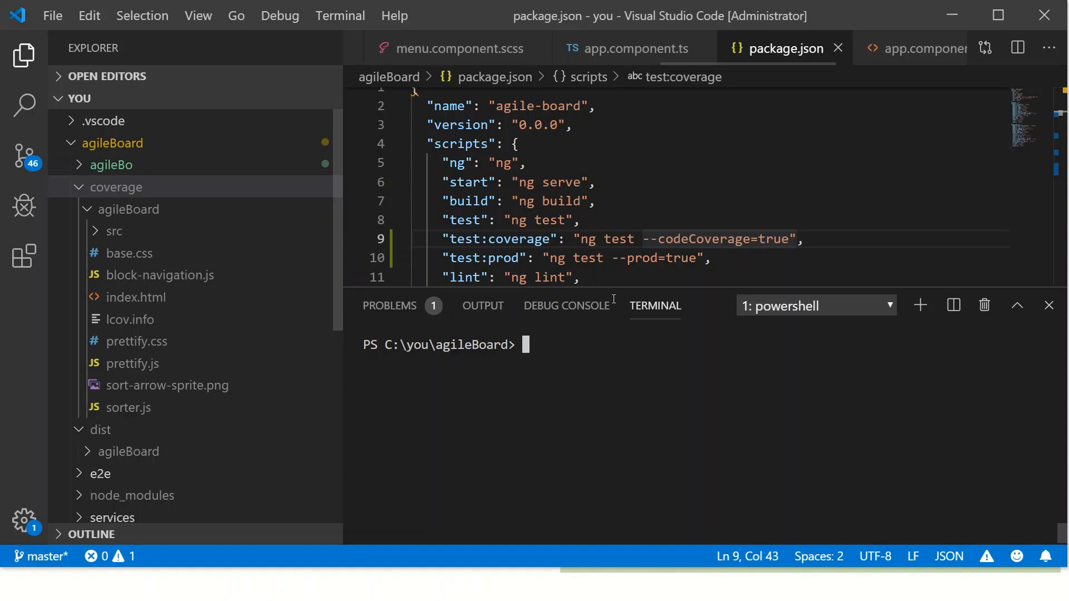
Step: Collapse coverage, dist and e2e, then expand src/app to show card, menu, services, sidebar and users
left_click(116, 187)
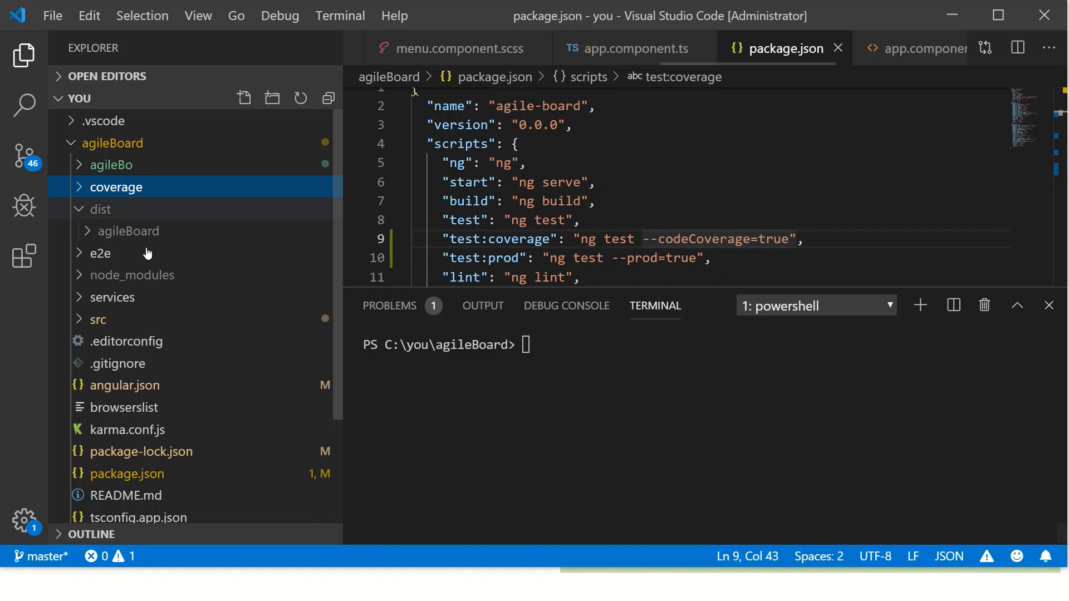
left_click(100, 209)
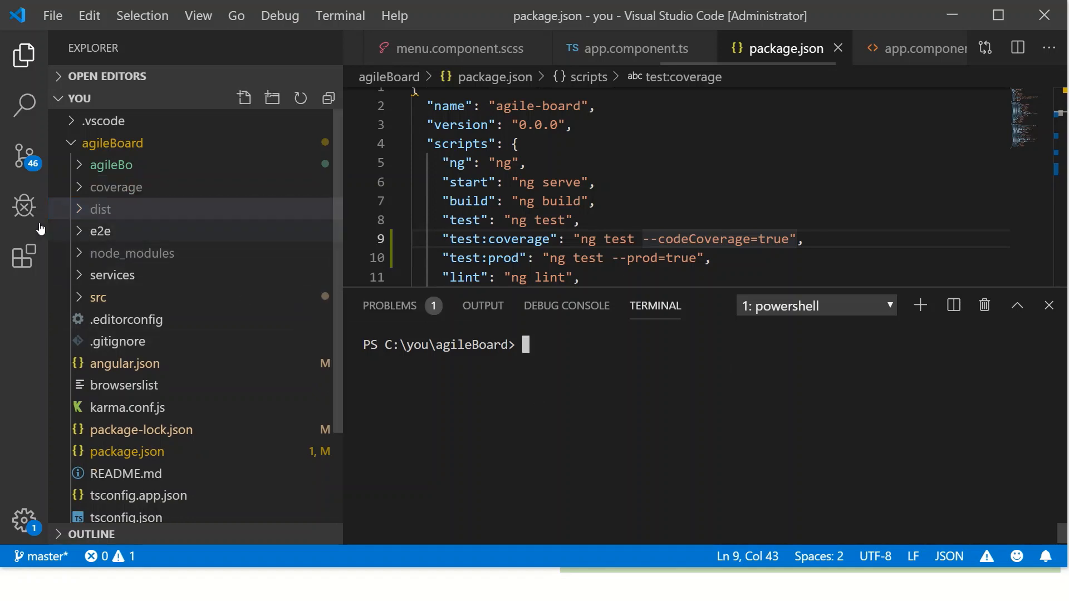
left_click(101, 232)
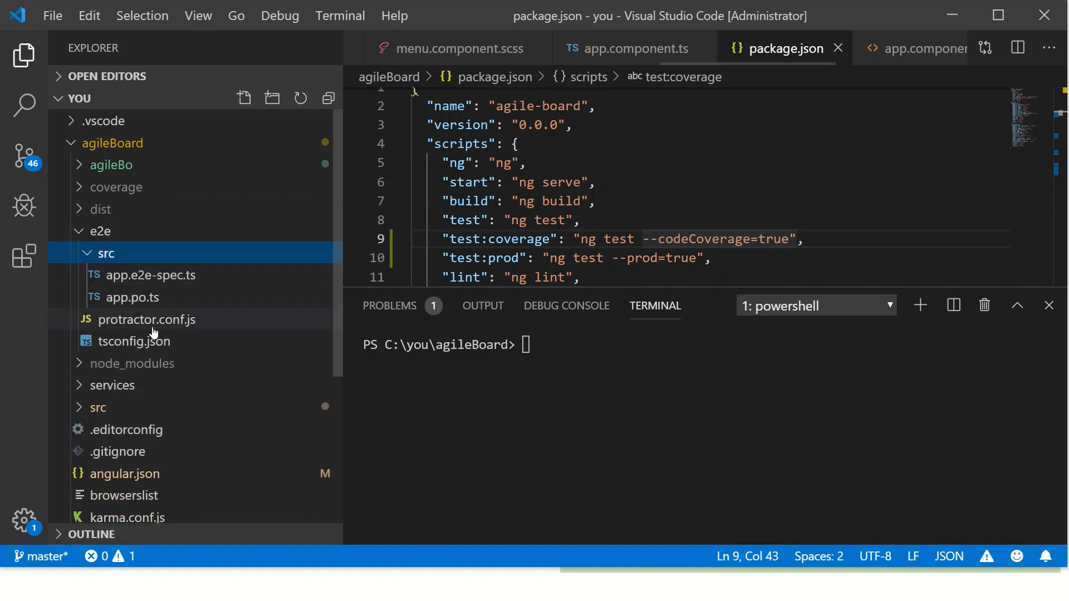
mouse_move(174, 290)
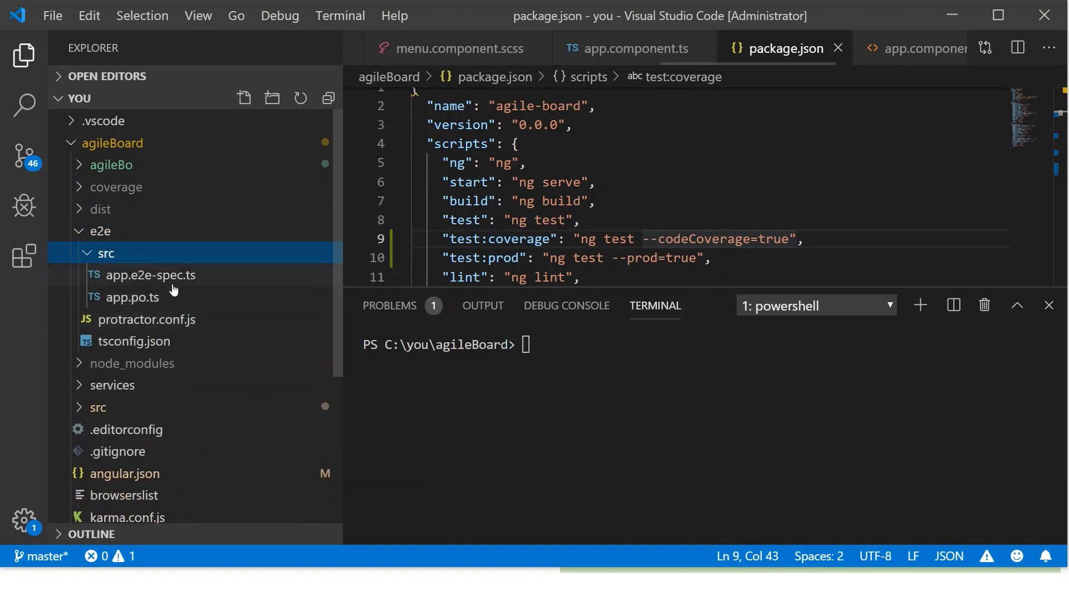
left_click(100, 231)
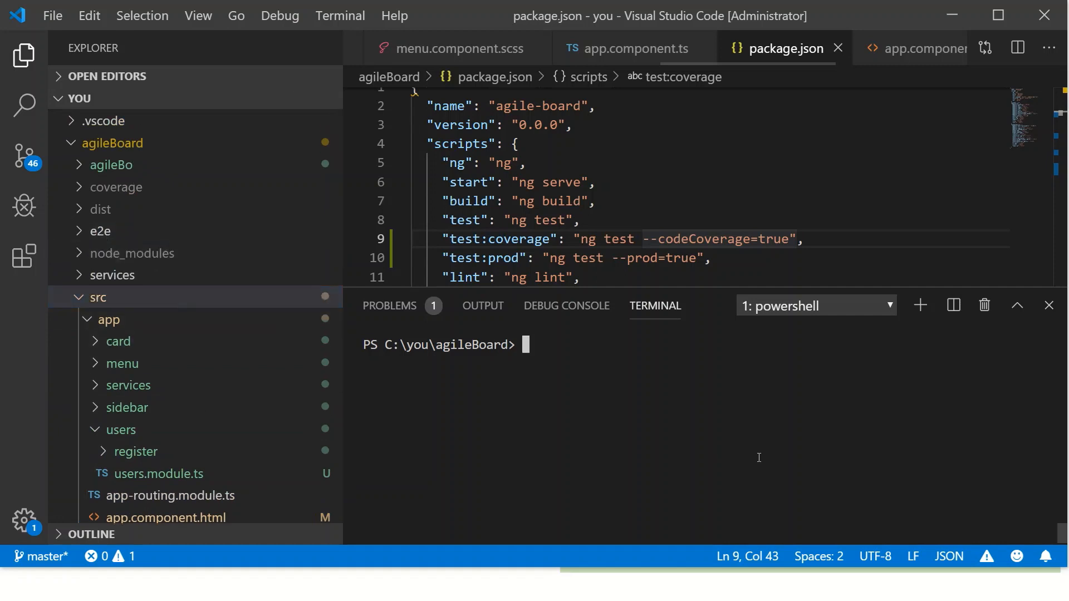
Step: Run ng e2e, ending with 1 of 1 spec failed, and expand the e2e folder
type("ng e2")
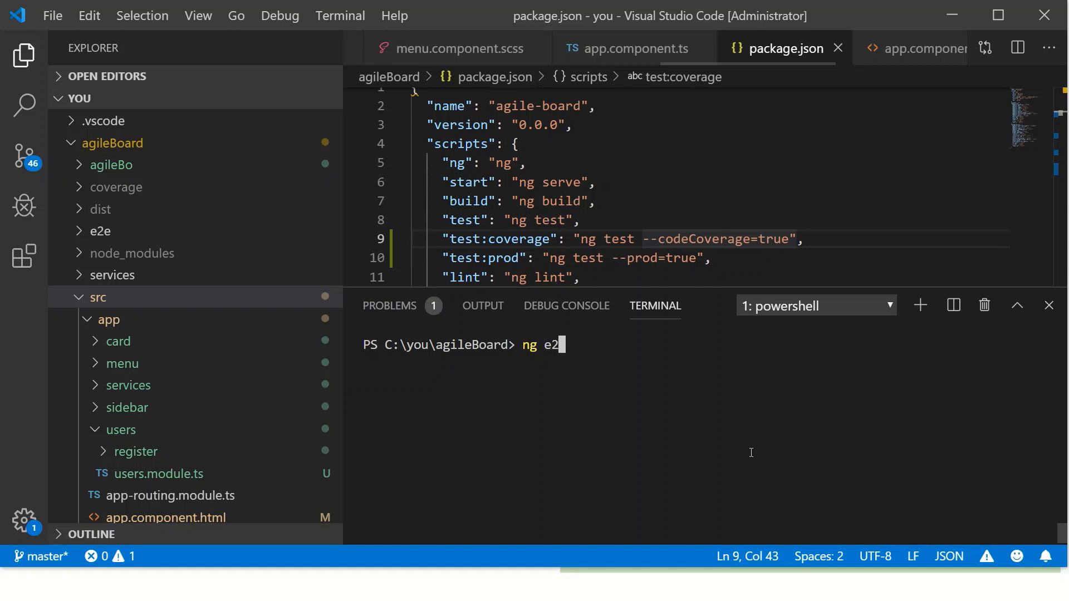
type("e")
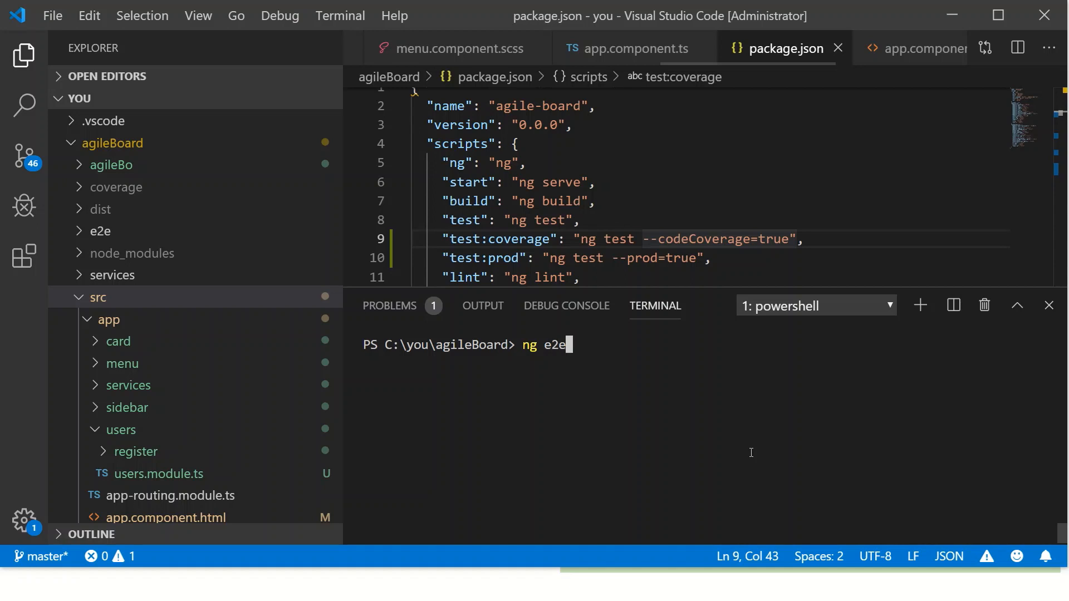
key("Enter")
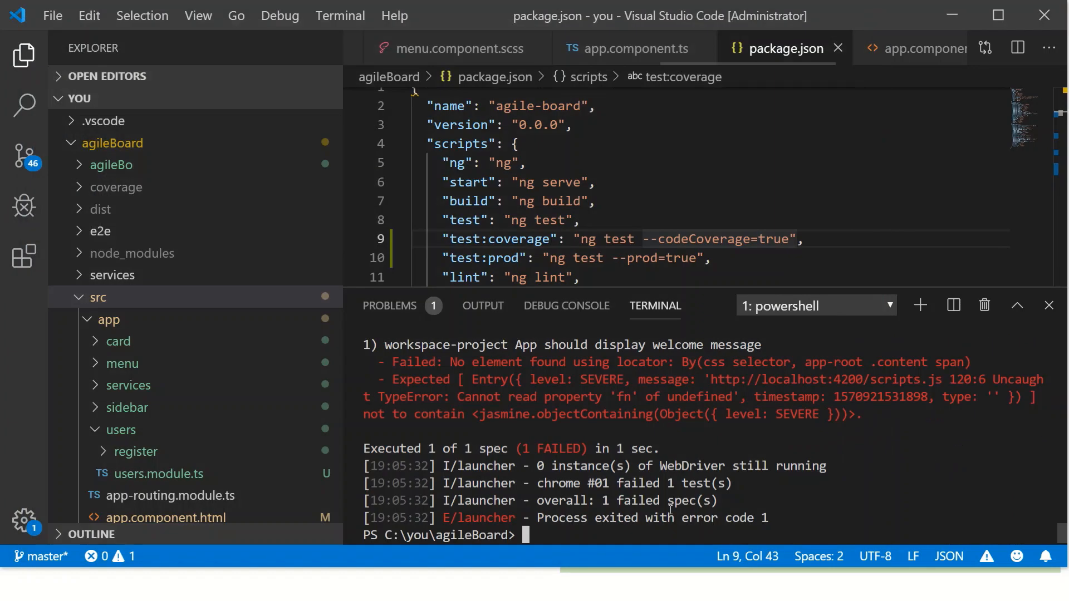
mouse_move(614, 489)
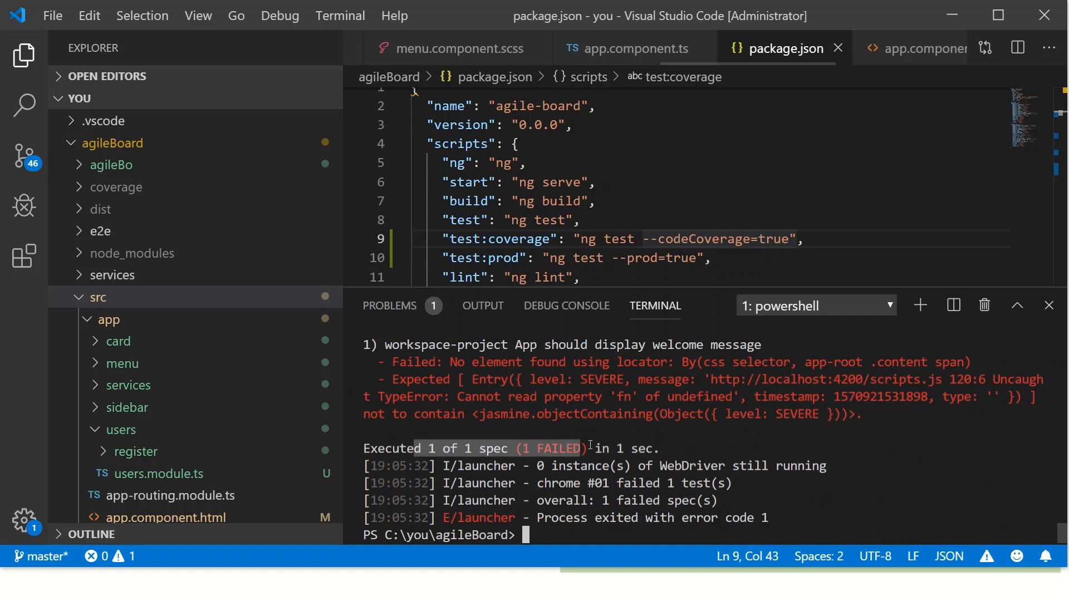
left_click(100, 231)
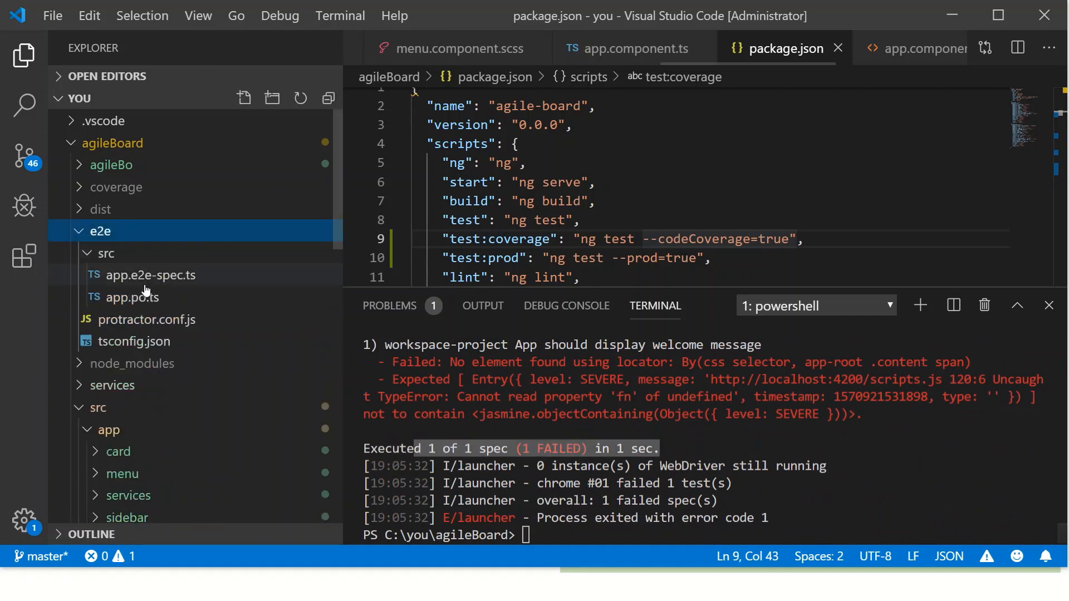
mouse_move(169, 287)
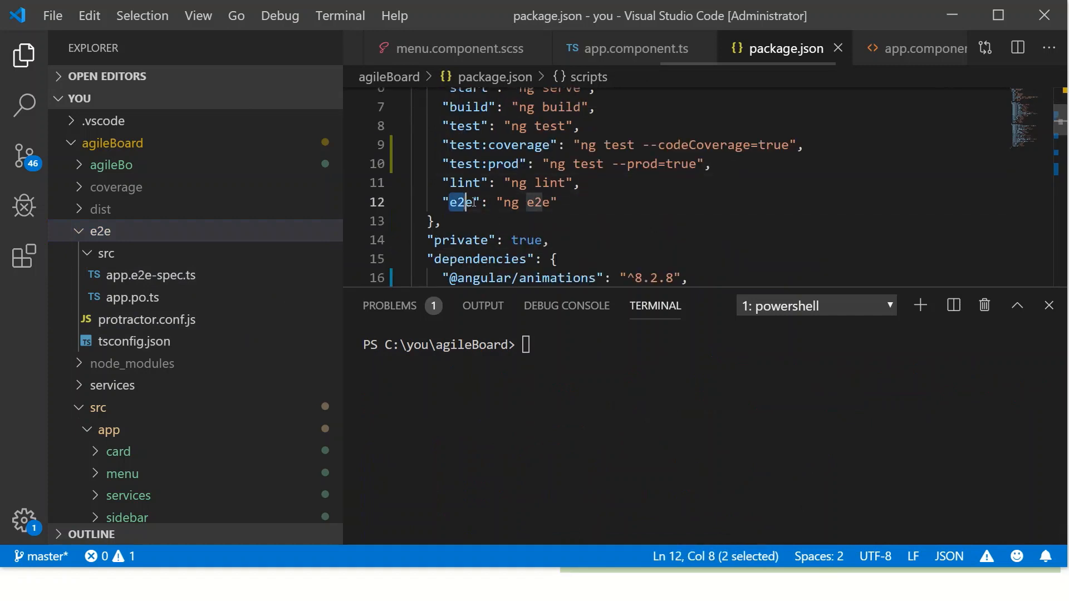
Step: Add "e2e:prod": "ng e2e --prod=true" to package.json scripts and save
key("Enter")
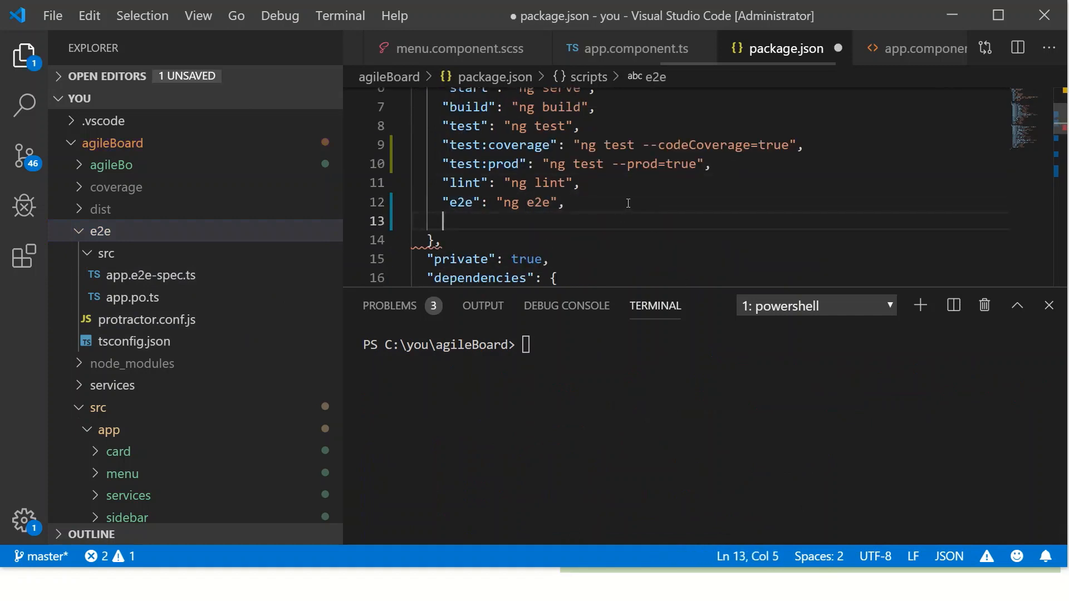
type("\"\"")
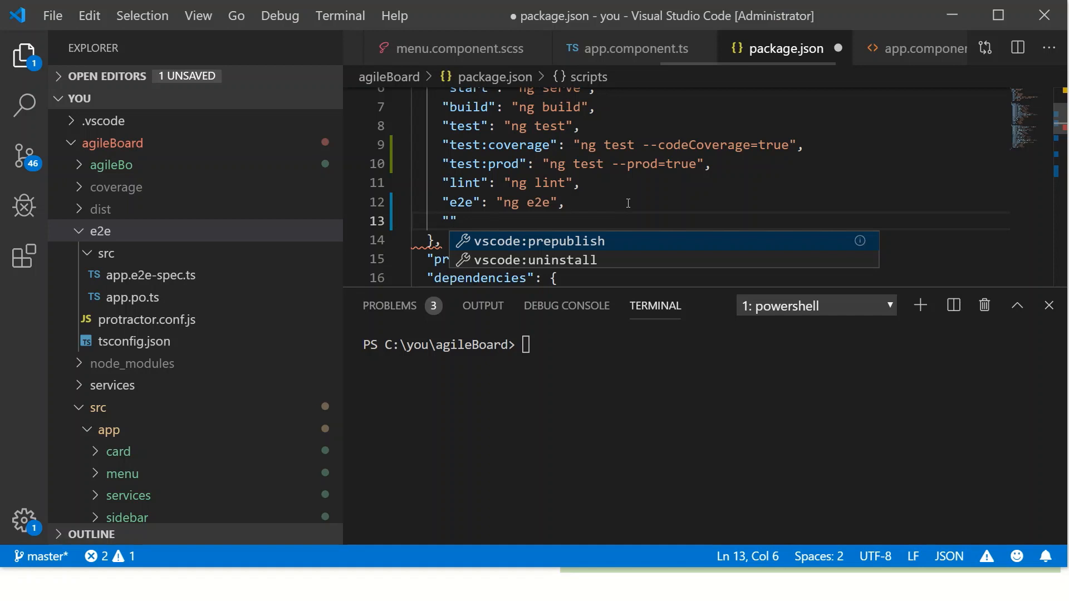
type("e2e:")
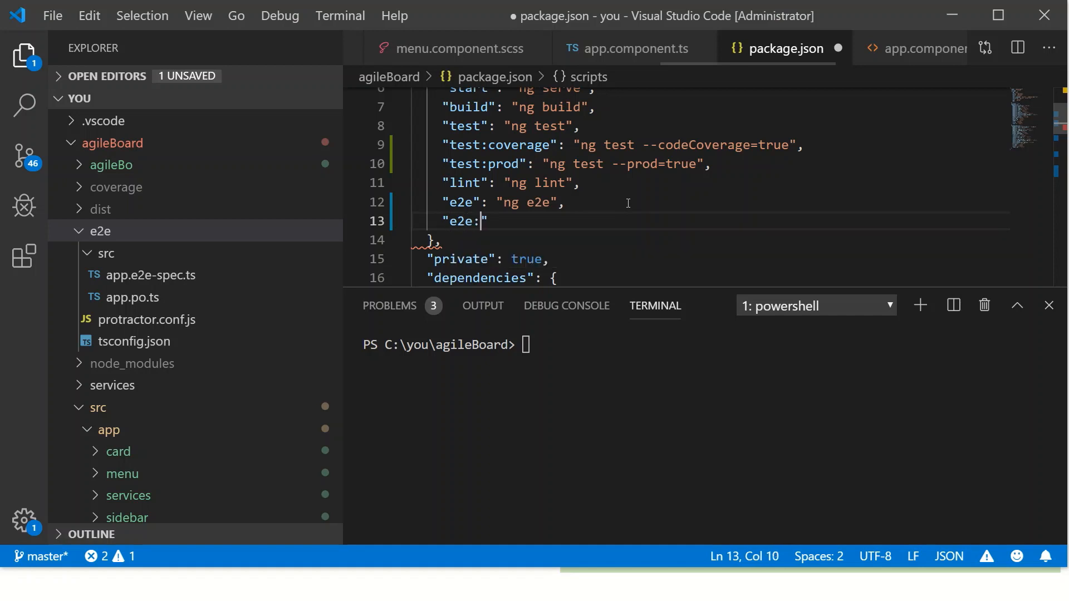
type("prod\"")
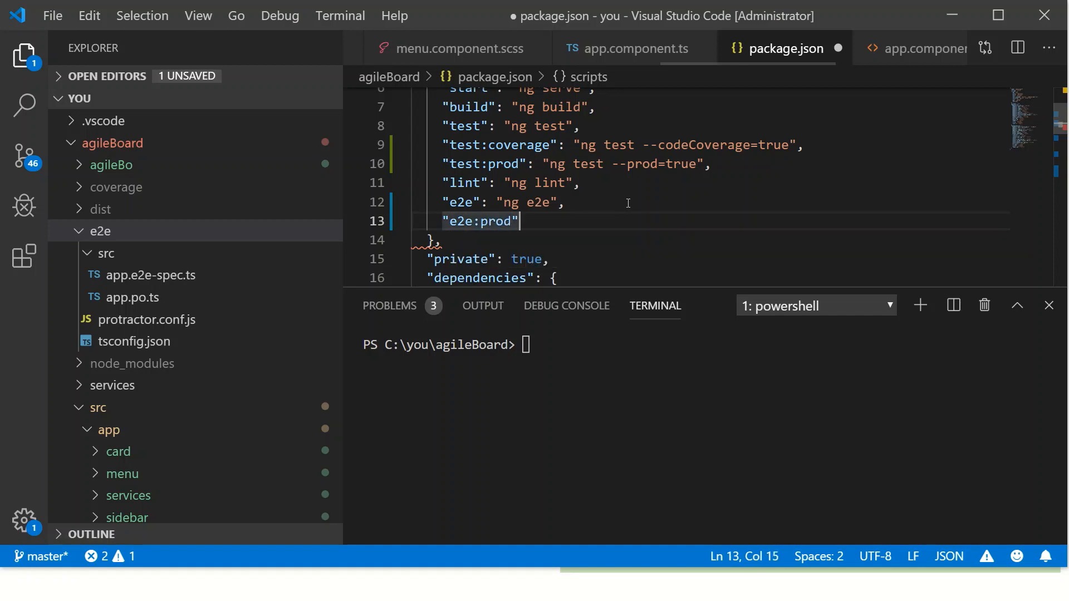
type(": \"\"")
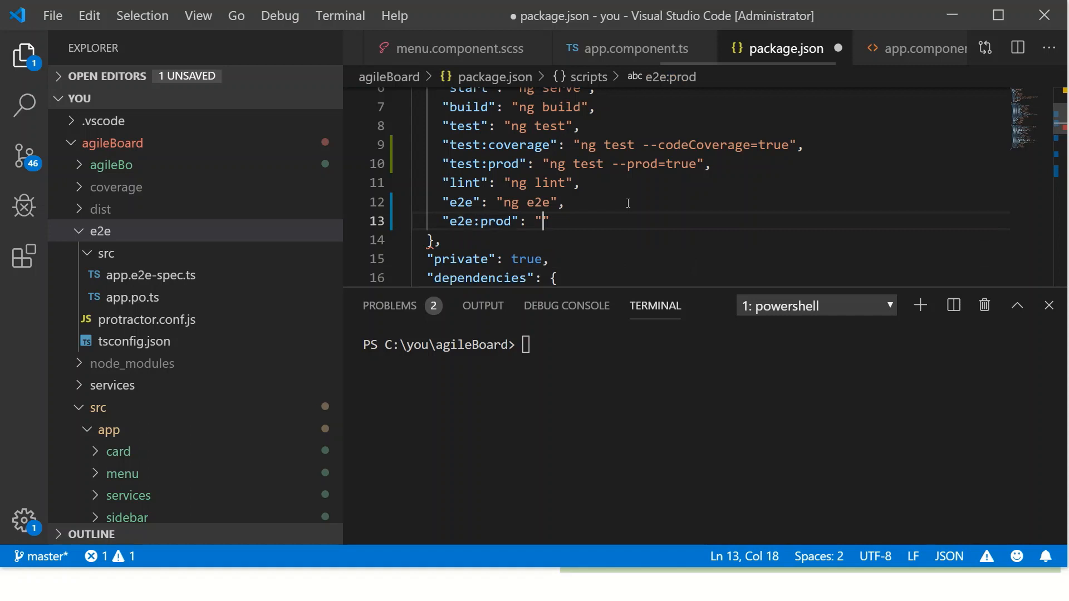
type("ng e2e")
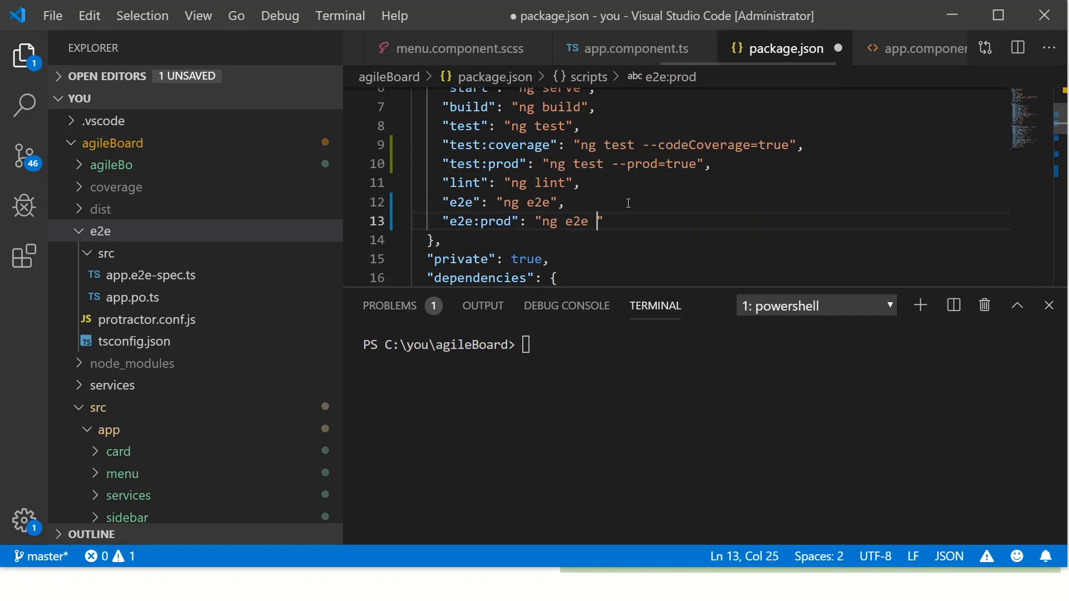
type("--prod=t")
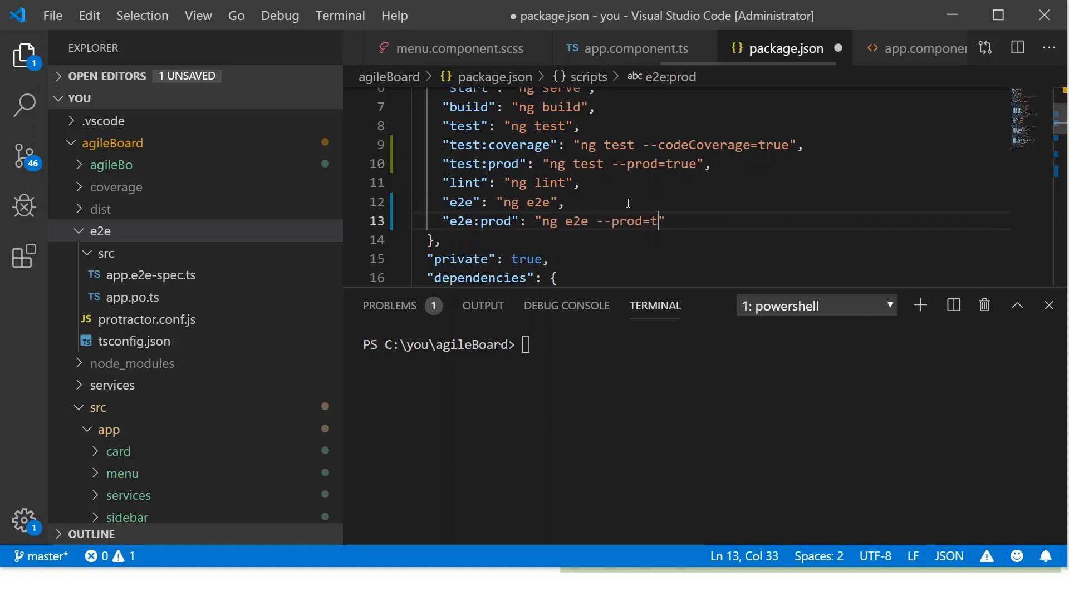
type("rue")
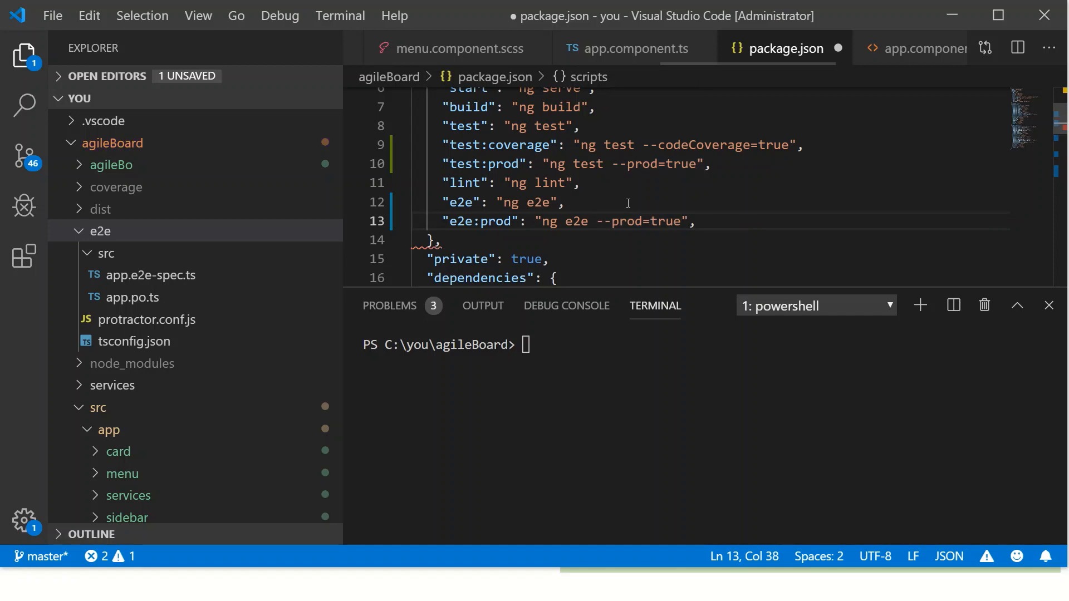
key("ctrl+s")
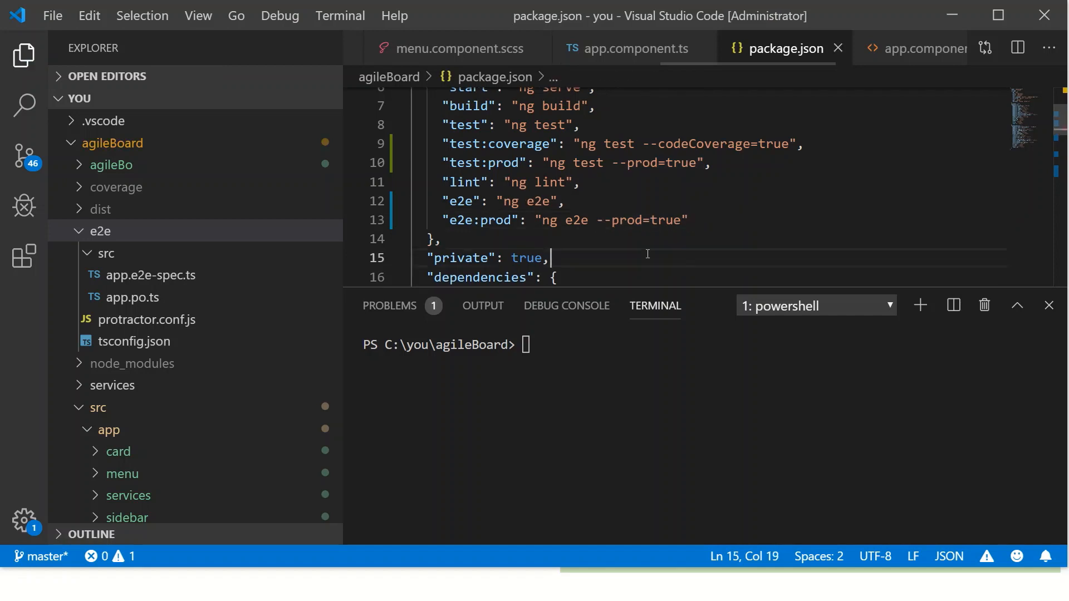
Step: Enter npm run e2e:prod in the terminal and append --port=3100 to the e2e:prod script
type("n")
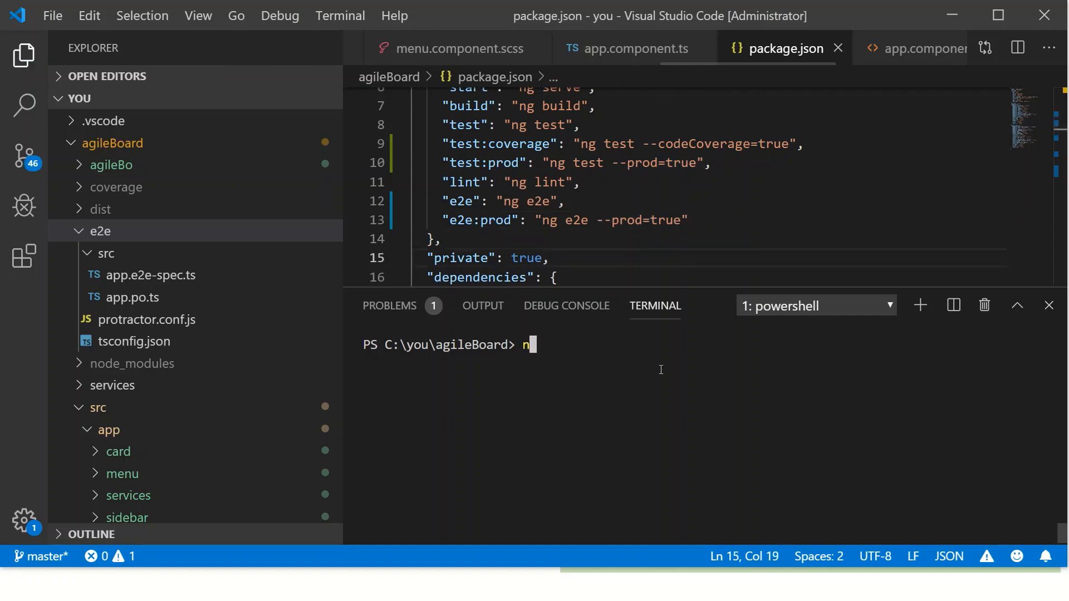
type("pm run")
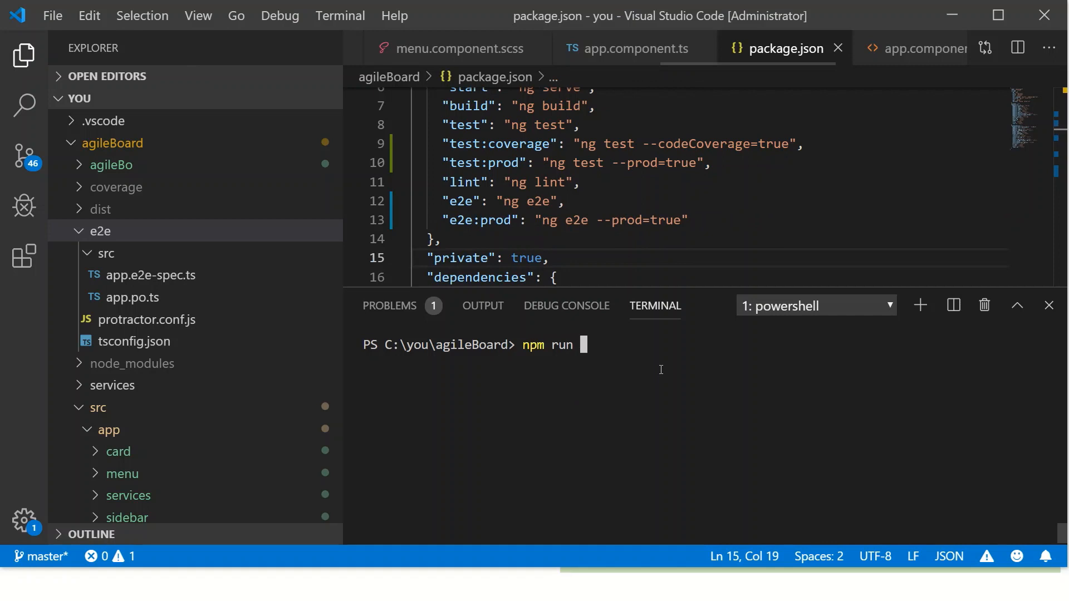
type("e2e:p")
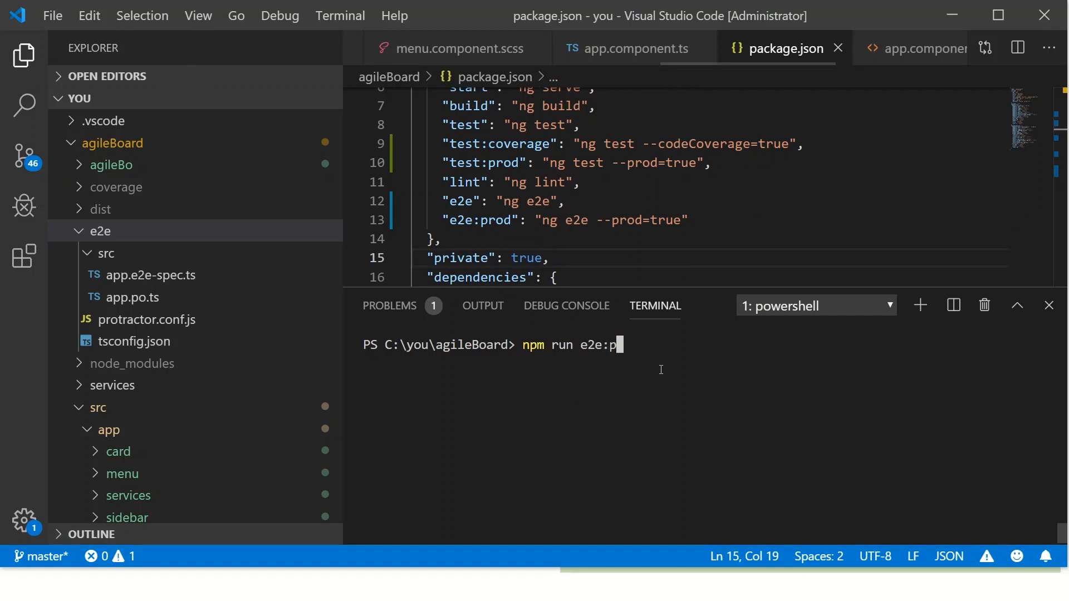
type("rod")
left_click(711, 220)
type(" --p")
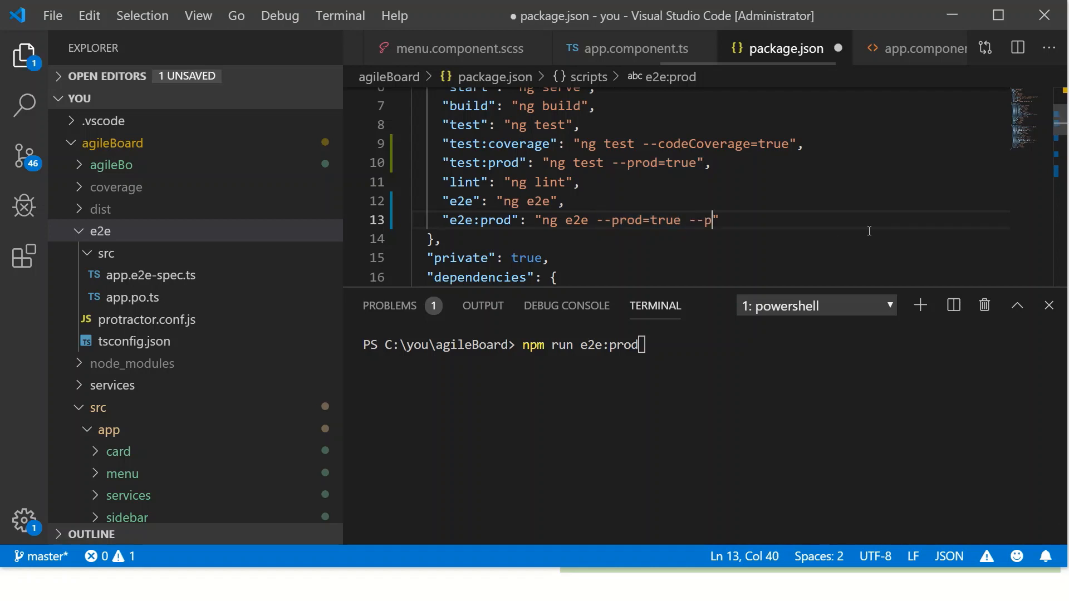
type("ort")
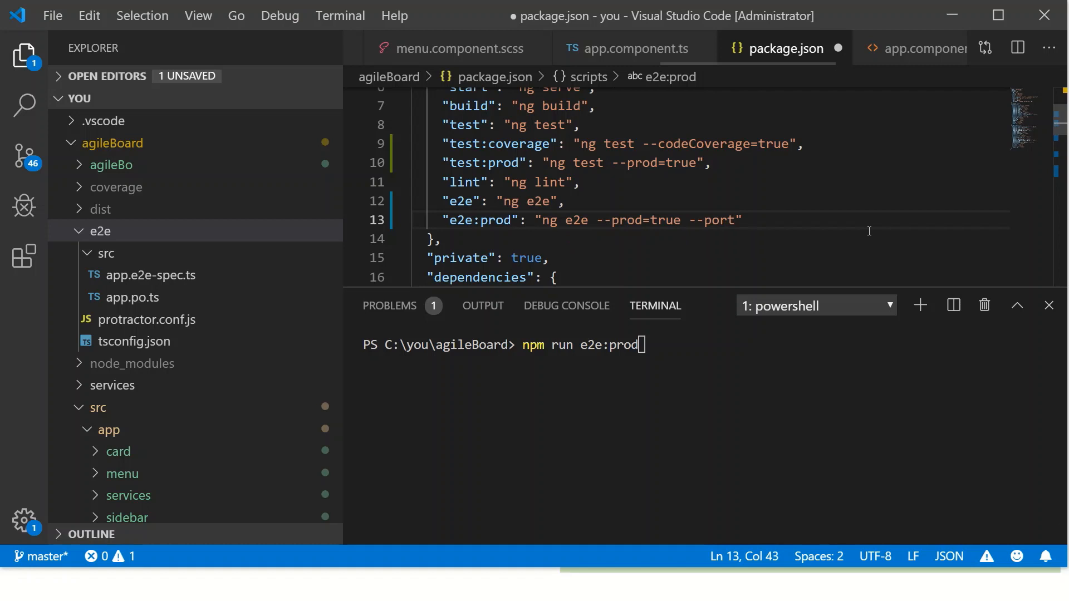
type("=3100")
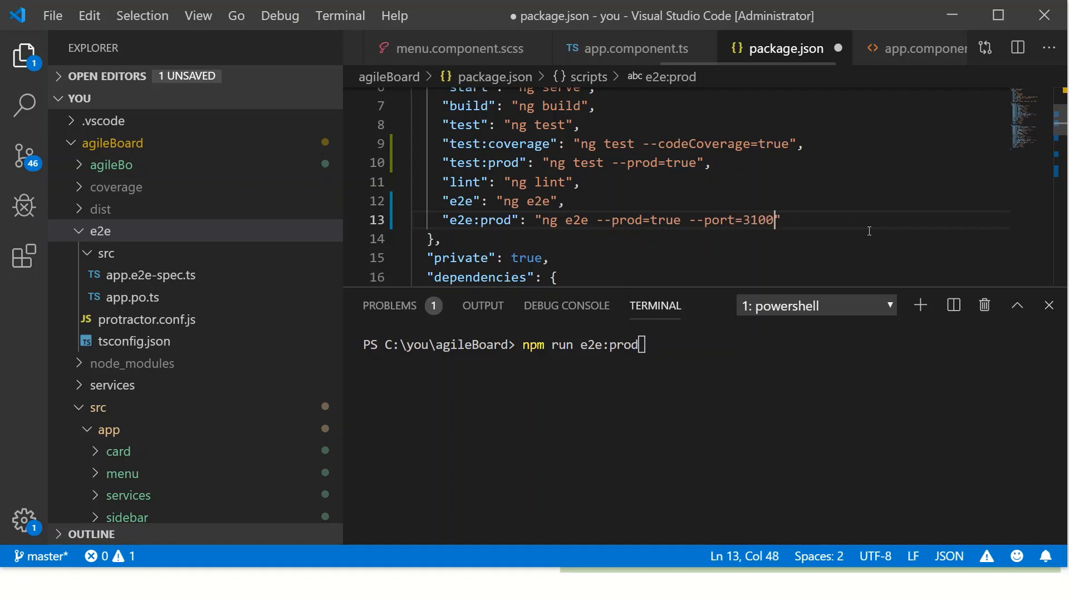